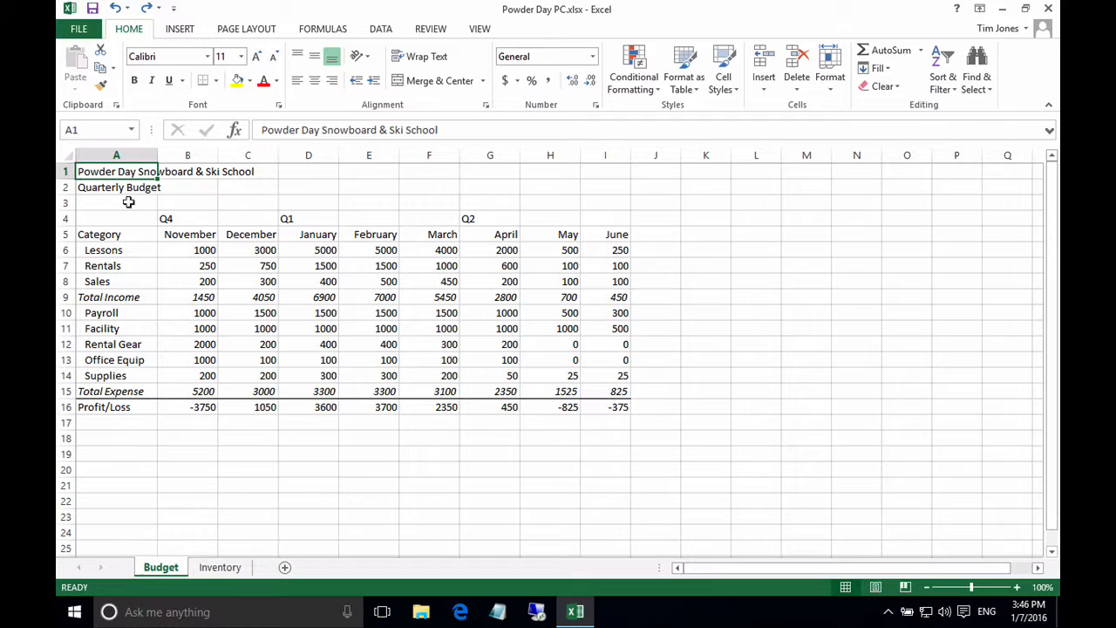
{"action": "mouse_move", "coordinate": [157, 217]}
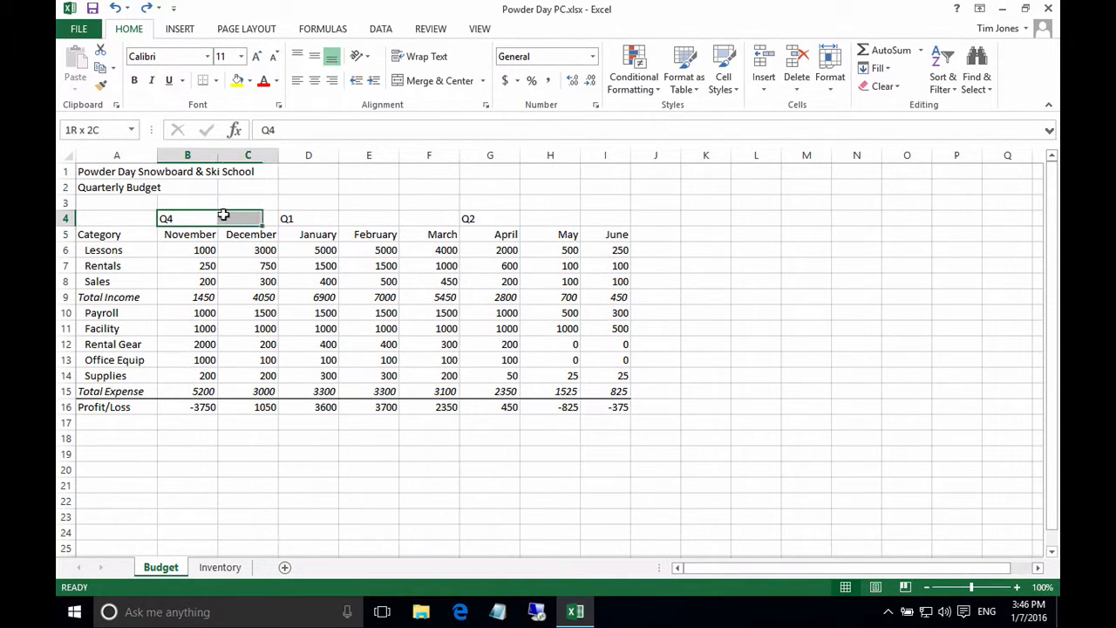
- Merge and center the Q1 and Q2 headings over their months, then select the Q4 heading cells B4:C4
{"action": "left_click", "coordinate": [186, 218]}
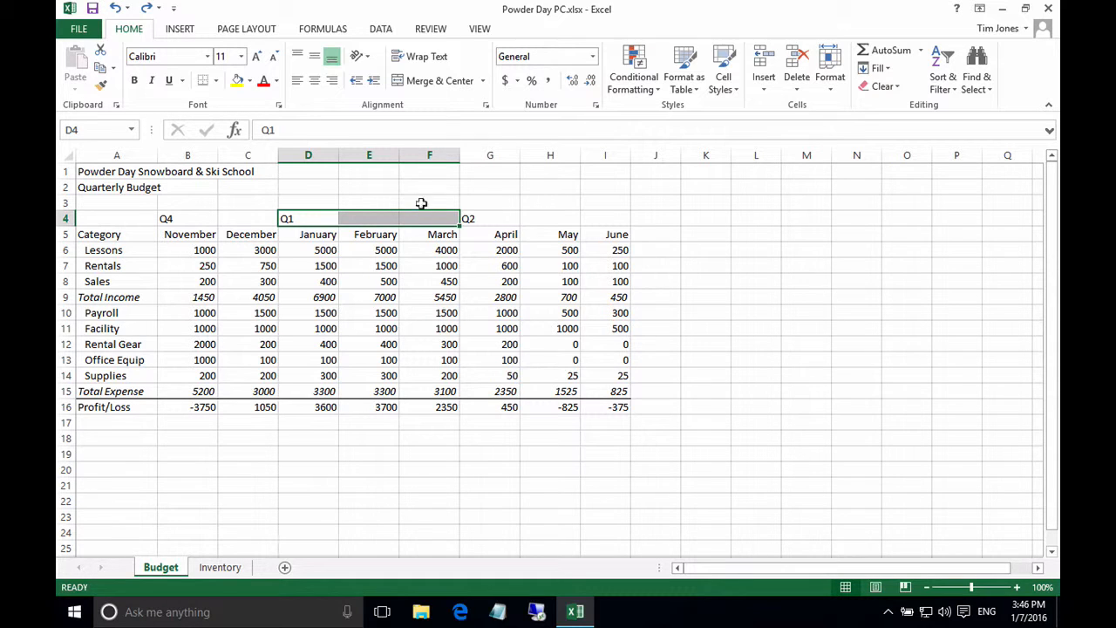
{"action": "mouse_move", "coordinate": [437, 80]}
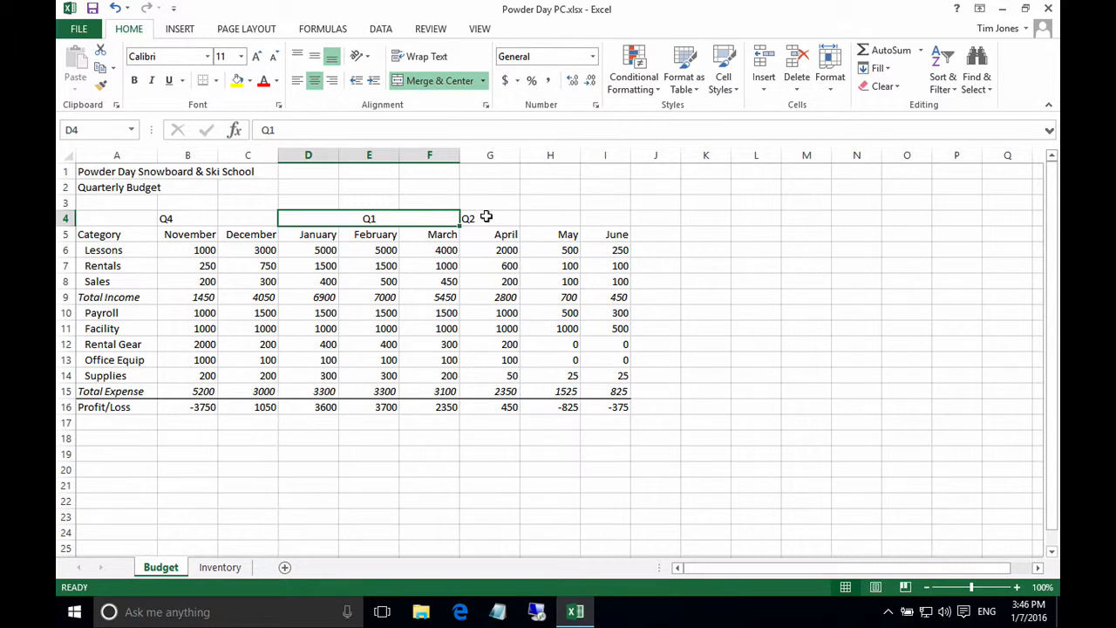
{"action": "left_click", "coordinate": [468, 218]}
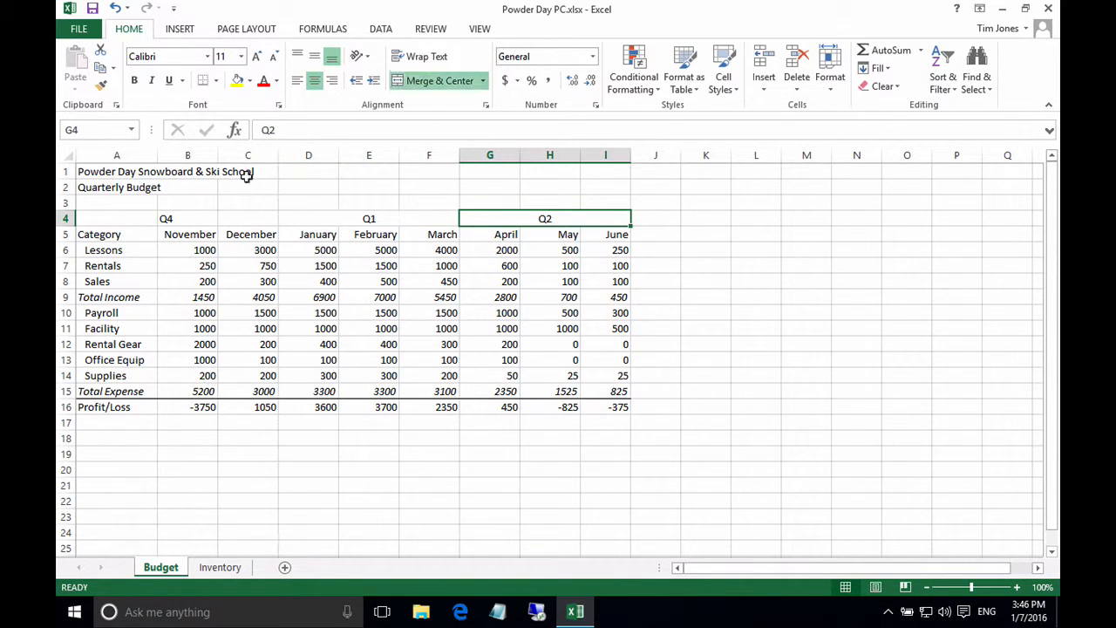
{"action": "left_click", "coordinate": [218, 218]}
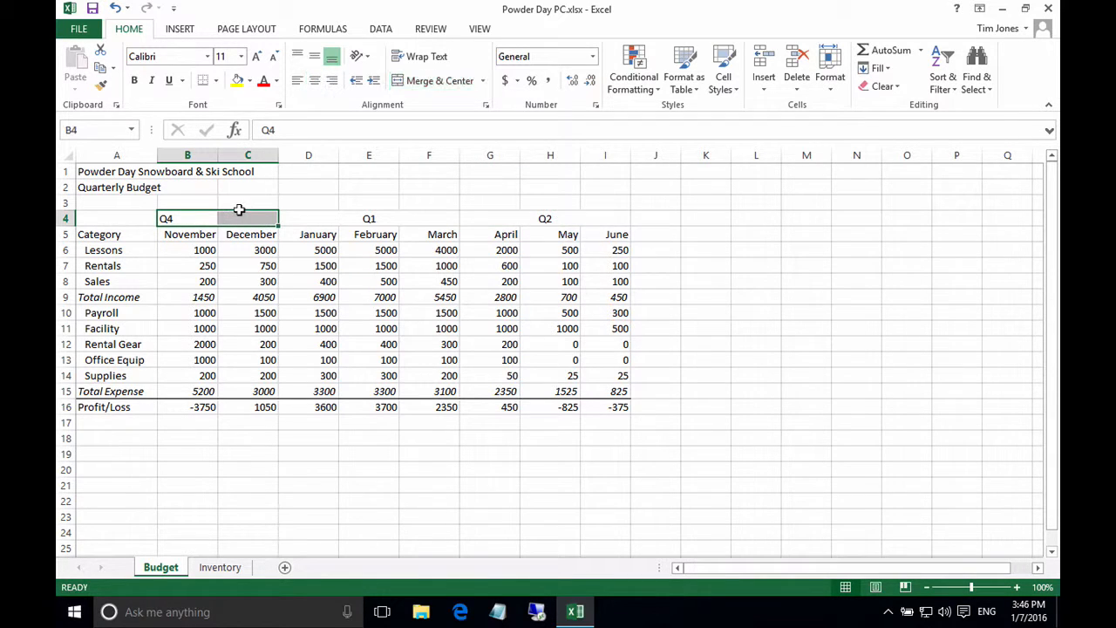
- Merge and center Q4 as one heading over November and December
{"action": "left_click", "coordinate": [433, 80]}
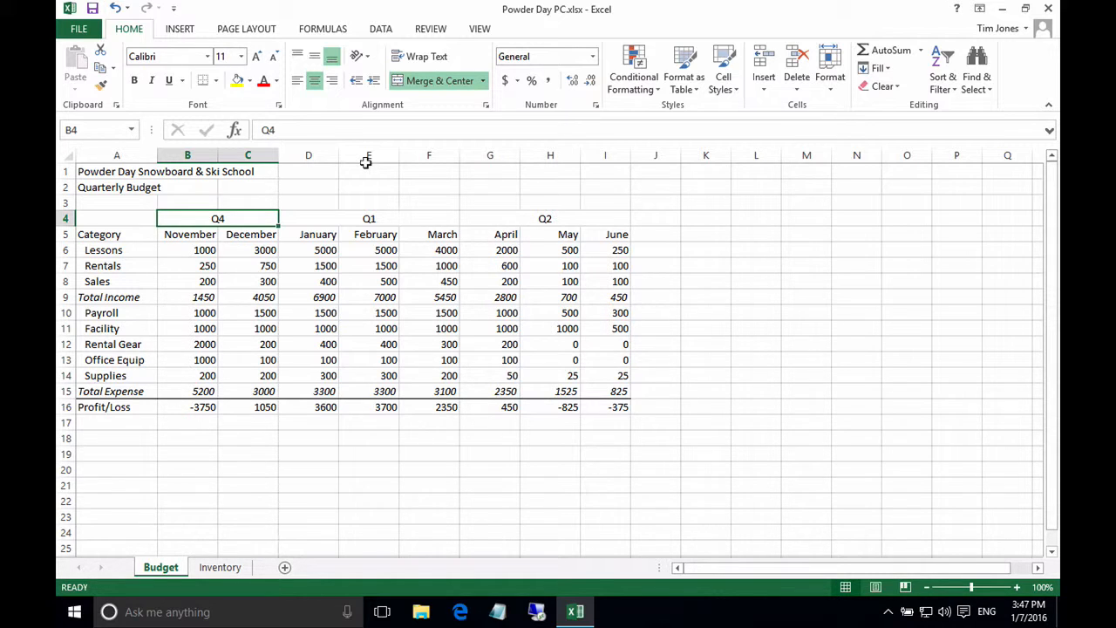
{"action": "mouse_move", "coordinate": [314, 179]}
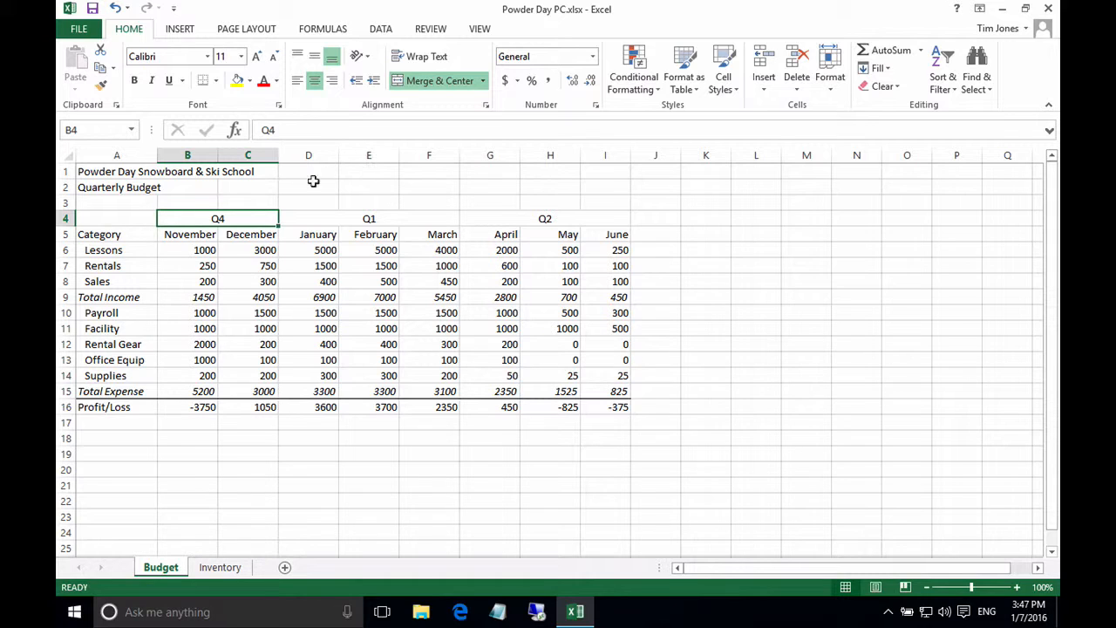
{"action": "mouse_move", "coordinate": [237, 214]}
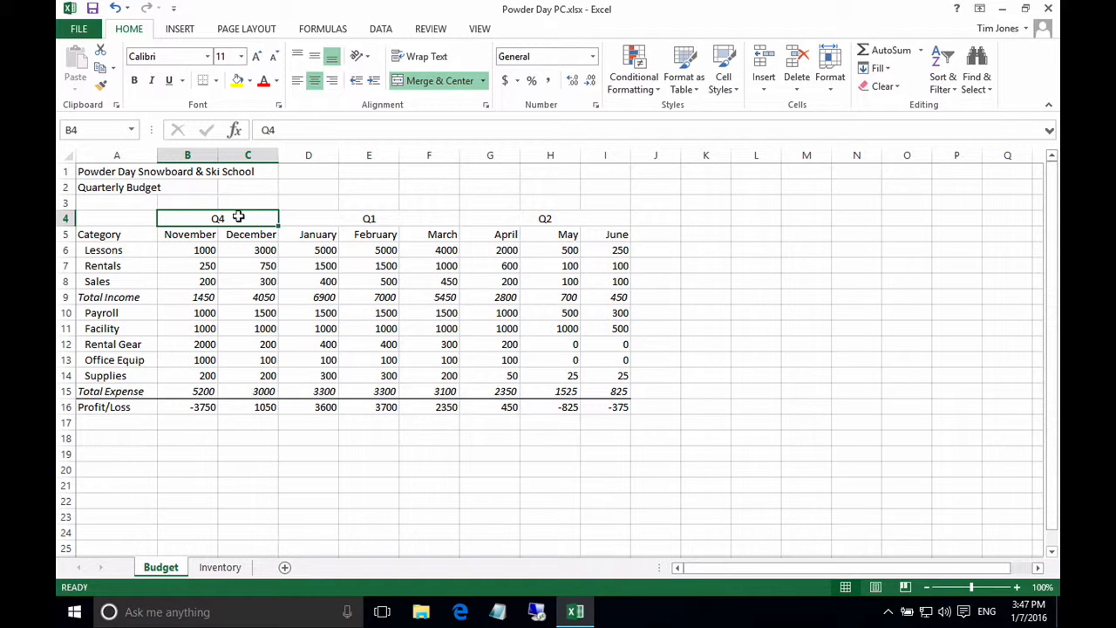
{"action": "mouse_move", "coordinate": [754, 240]}
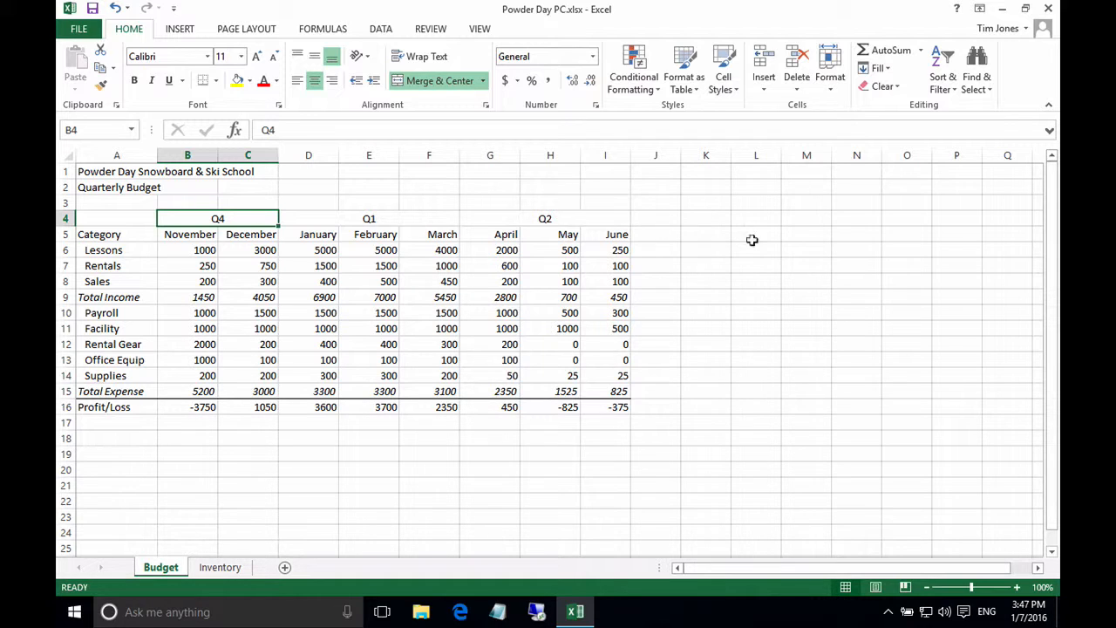
- Enter a practice ABC label in M7 and merge it with the three cells below
{"action": "left_click", "coordinate": [805, 265]}
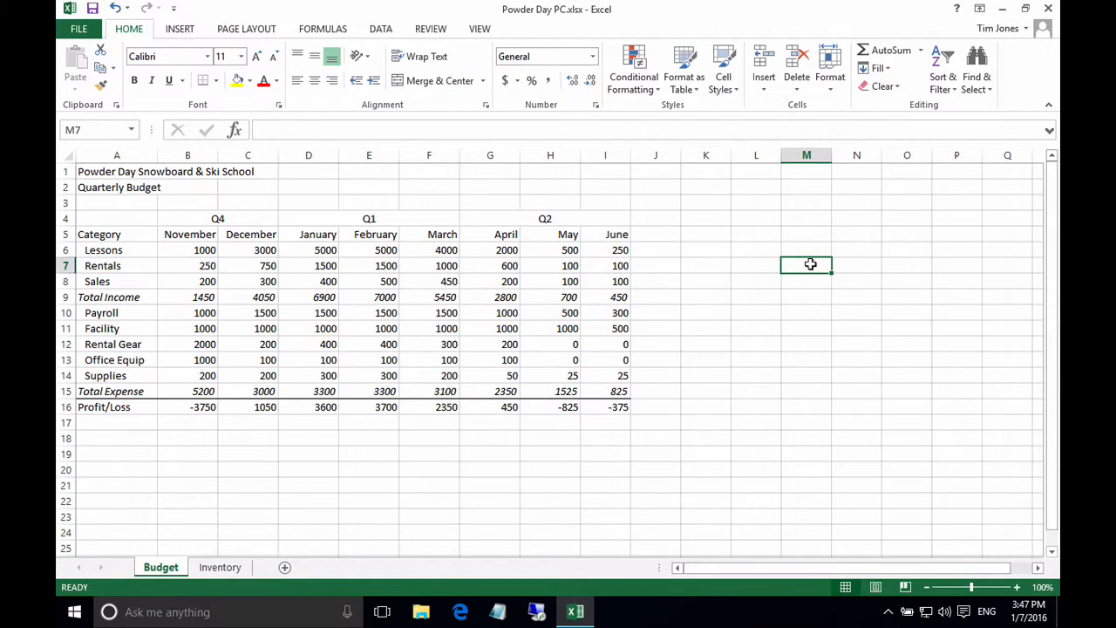
{"action": "type", "text": "ABC"}
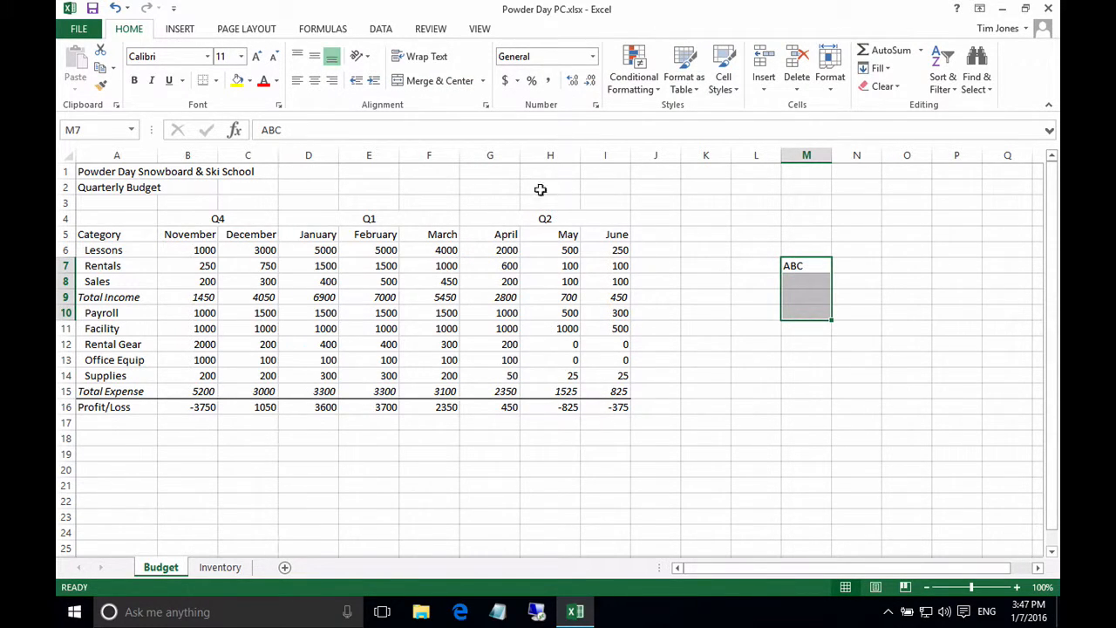
{"action": "left_click", "coordinate": [439, 81]}
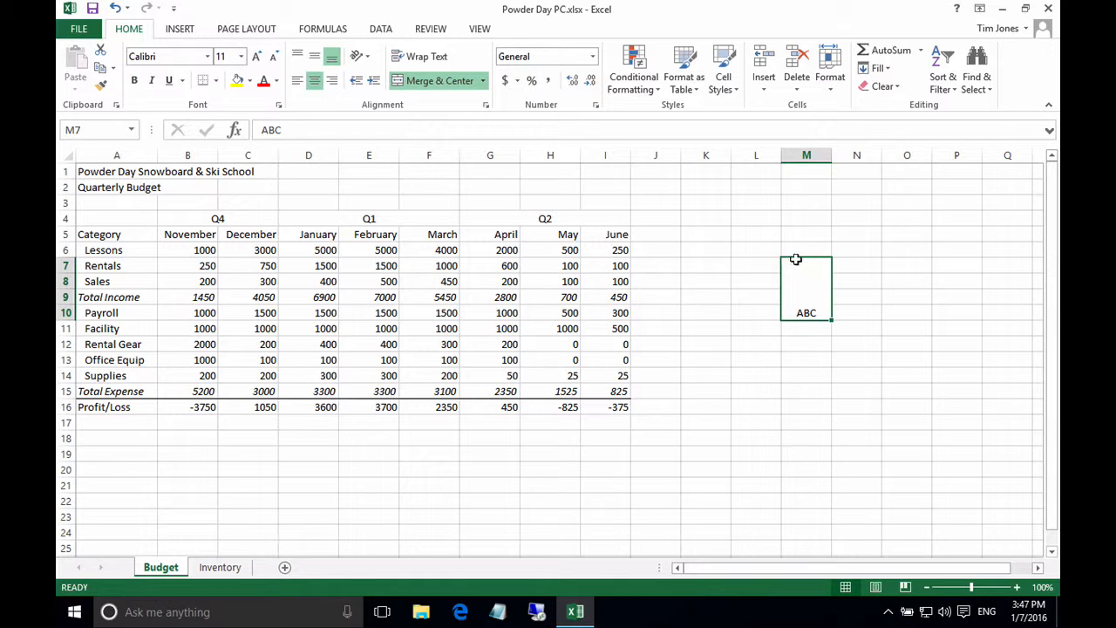
{"action": "mouse_move", "coordinate": [803, 288]}
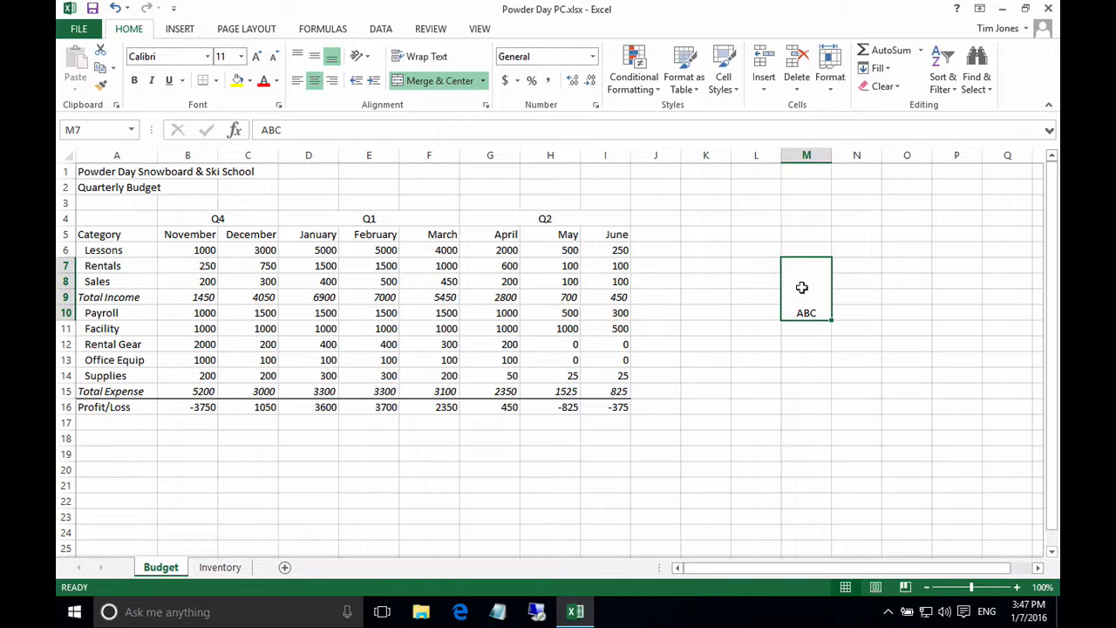
{"action": "mouse_move", "coordinate": [602, 217]}
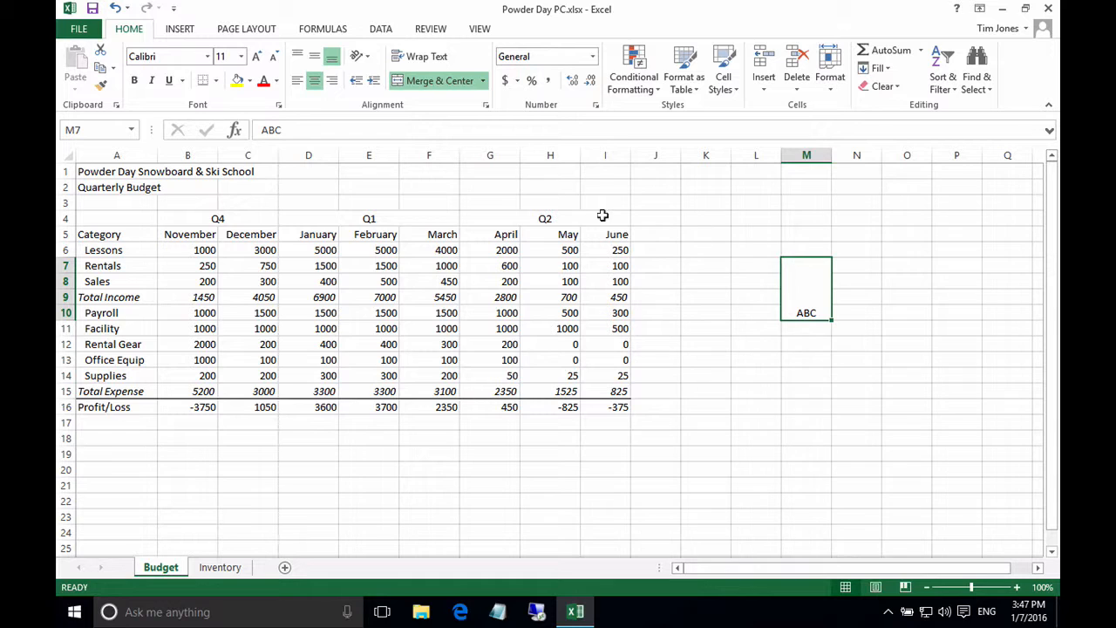
{"action": "mouse_move", "coordinate": [181, 216]}
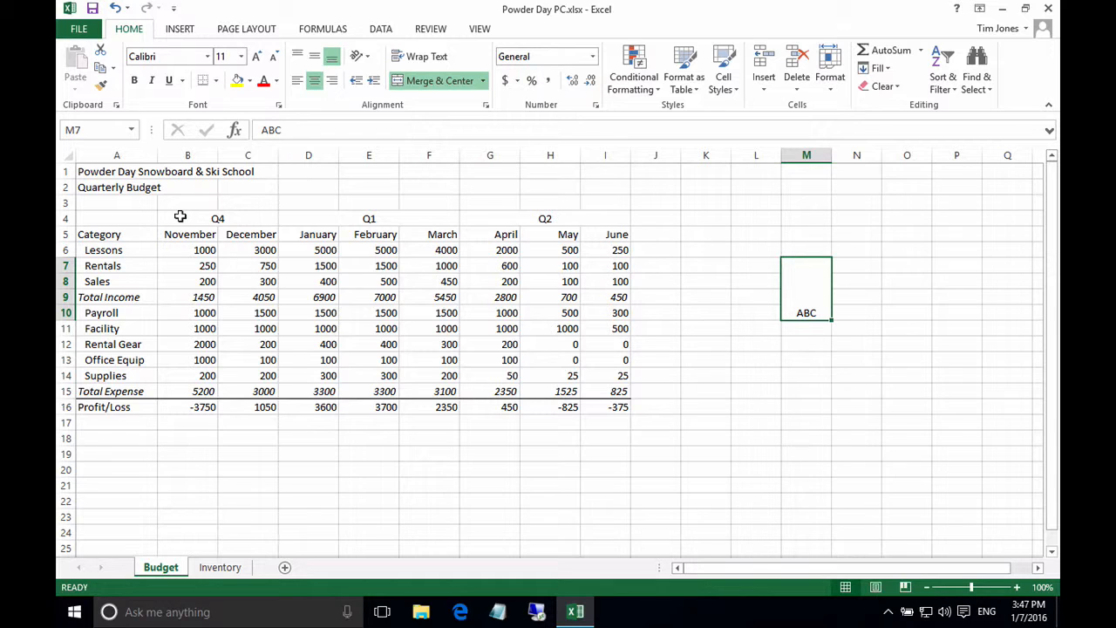
{"action": "left_click", "coordinate": [216, 218]}
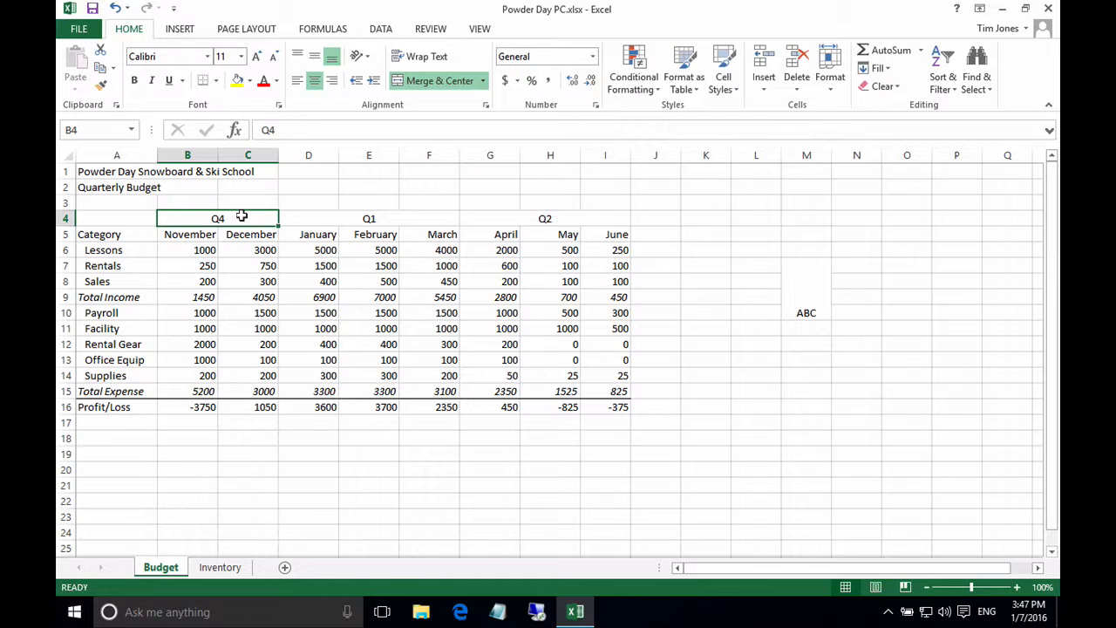
{"action": "mouse_move", "coordinate": [235, 211]}
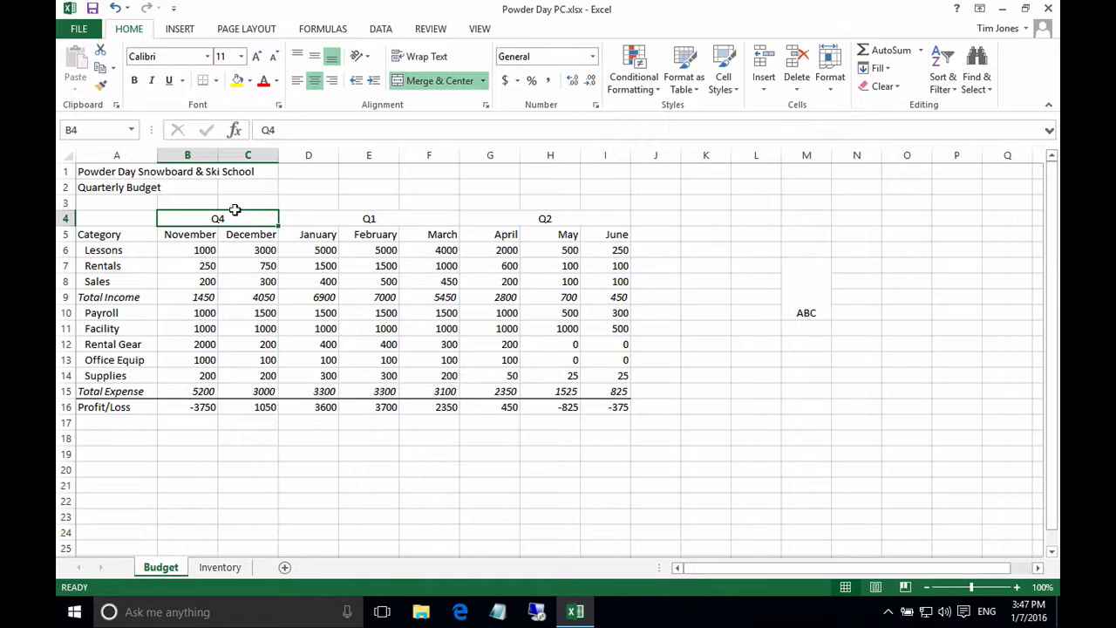
{"action": "mouse_move", "coordinate": [216, 208]}
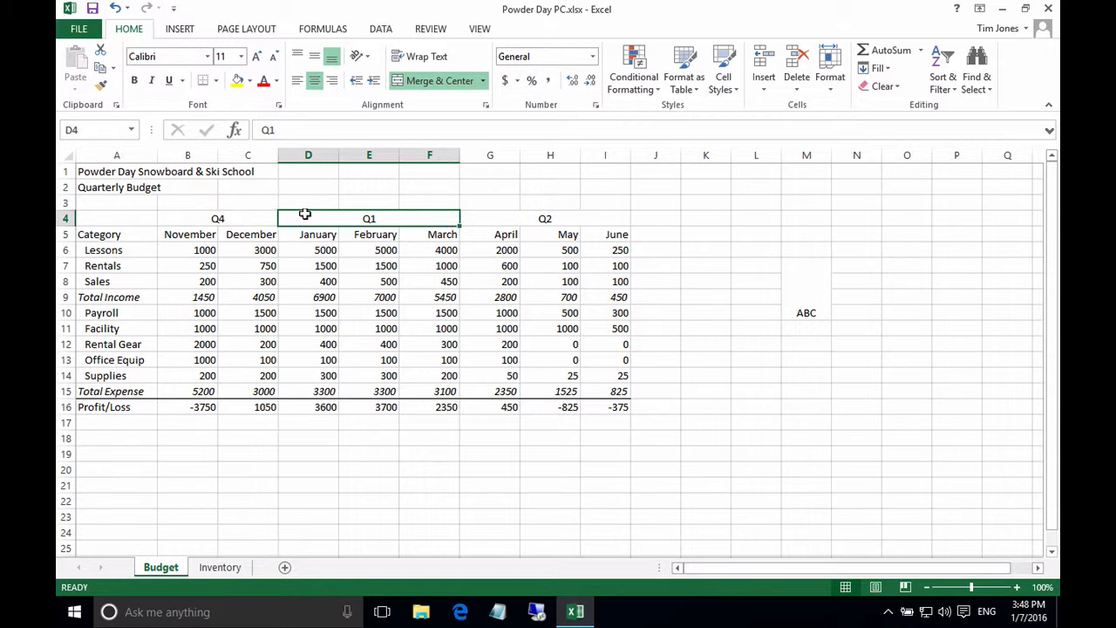
{"action": "mouse_move", "coordinate": [328, 218]}
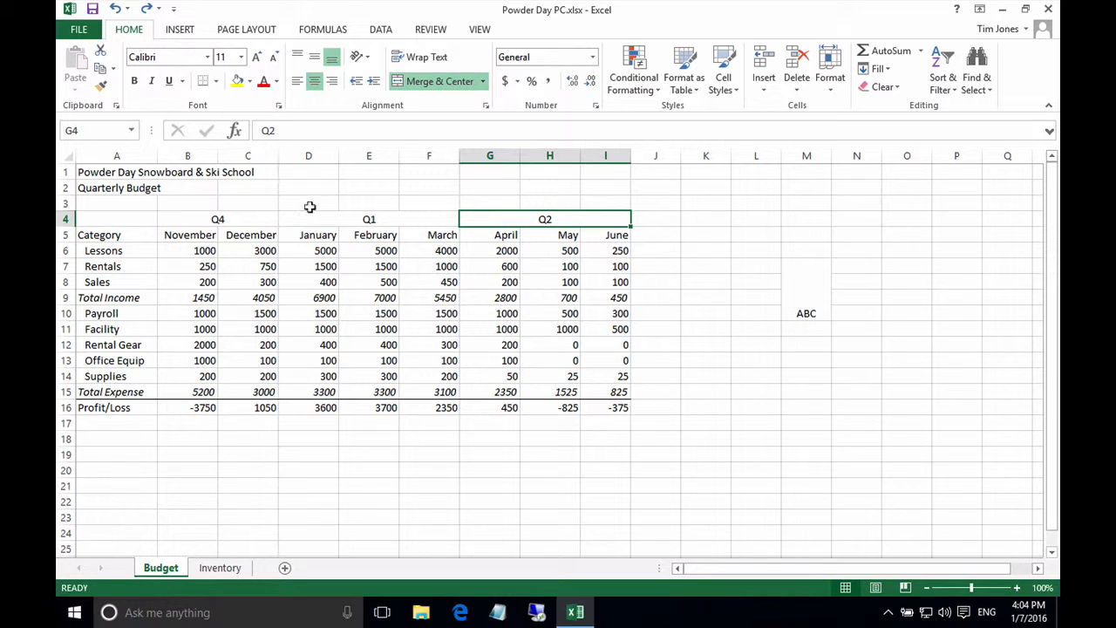
- Insert a blank column before November and dismiss the merged-cell warning, leaving Q4 alone in B4
{"action": "left_click", "coordinate": [187, 156]}
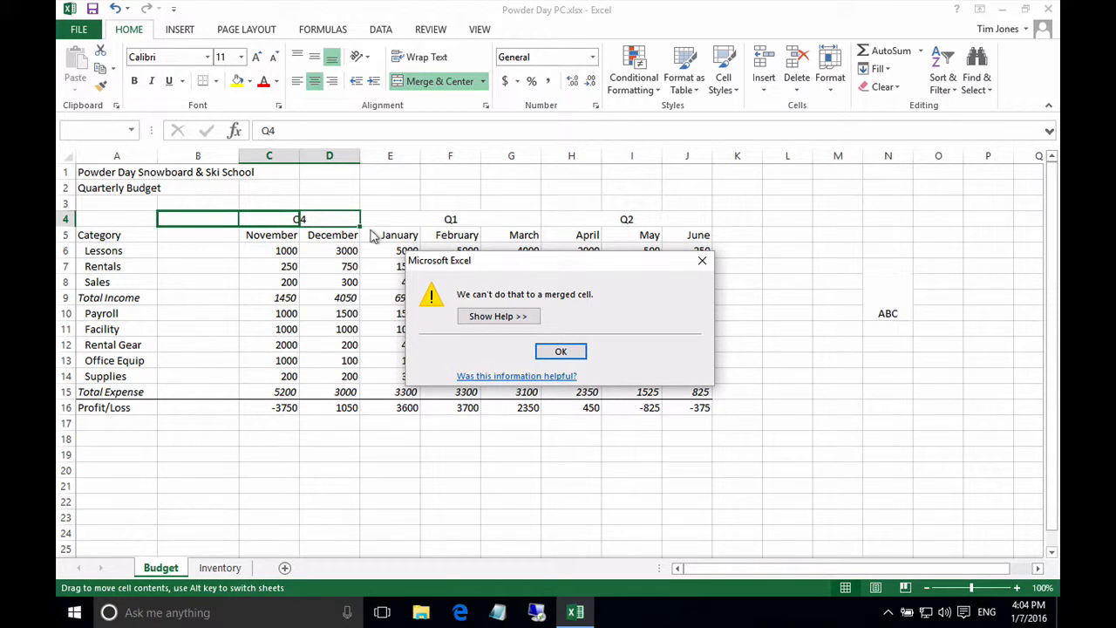
{"action": "mouse_move", "coordinate": [539, 287]}
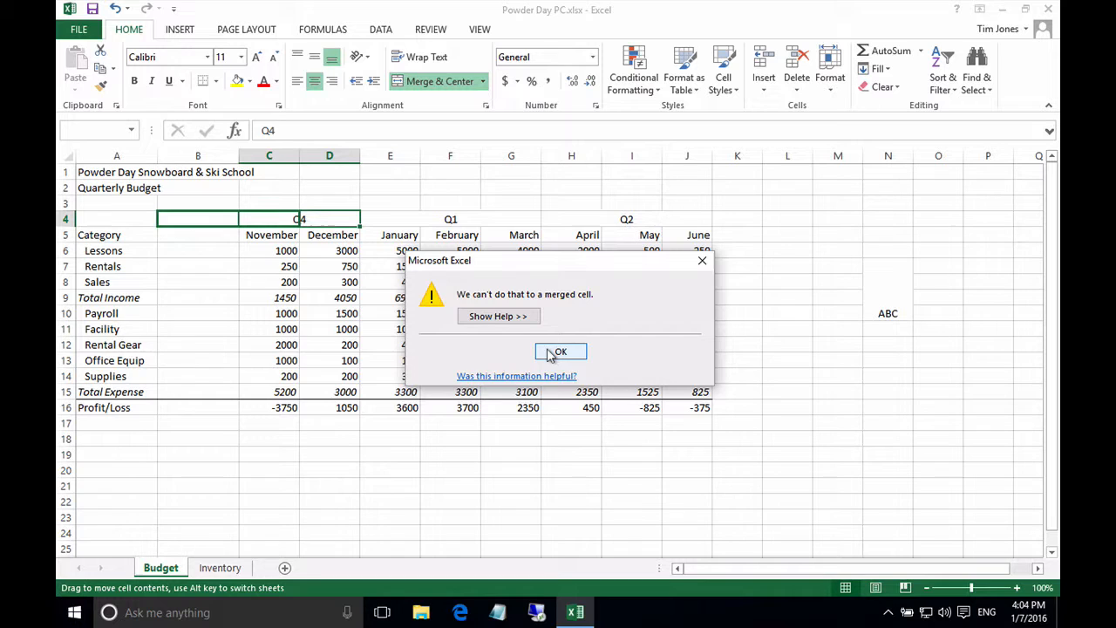
{"action": "left_click", "coordinate": [560, 351]}
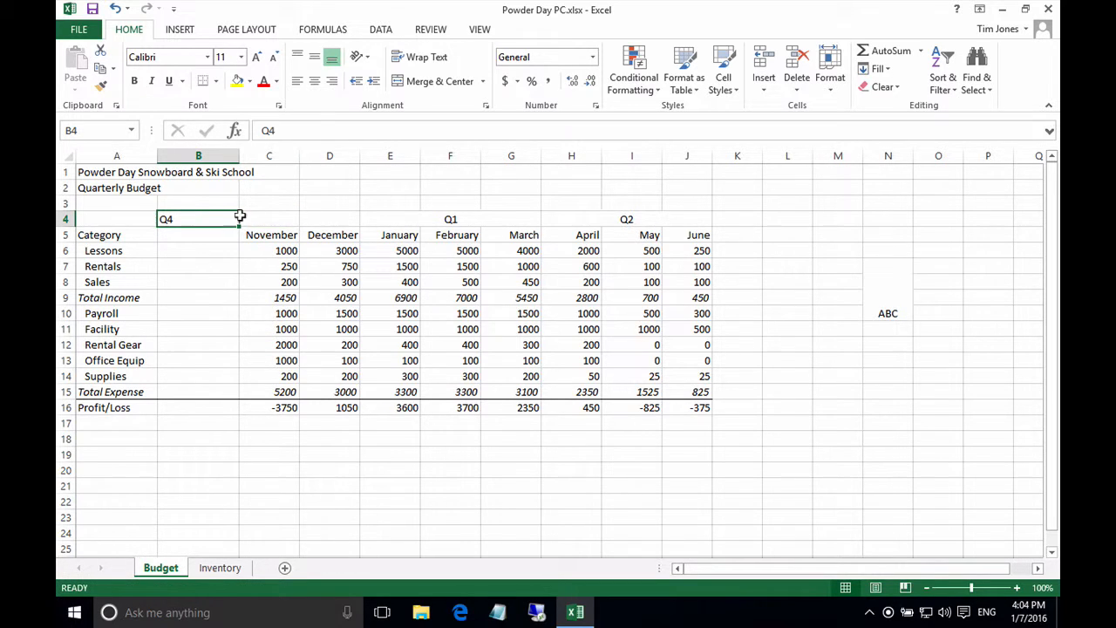
- Re-center the Q4 heading across its month columns including the new October column
{"action": "left_click", "coordinate": [433, 82]}
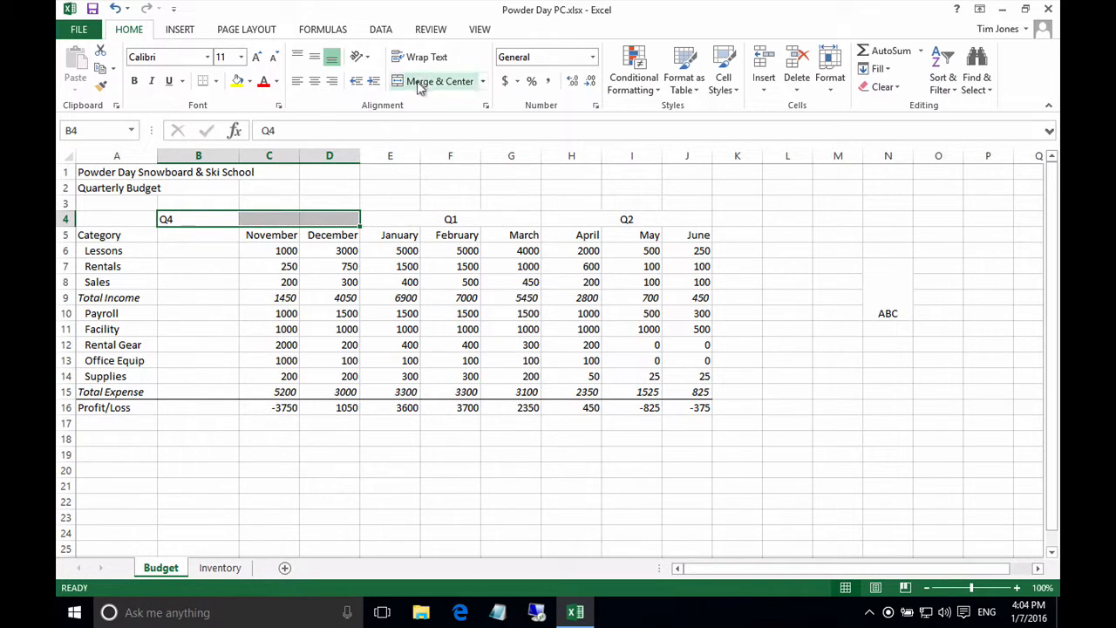
{"action": "left_click", "coordinate": [440, 82]}
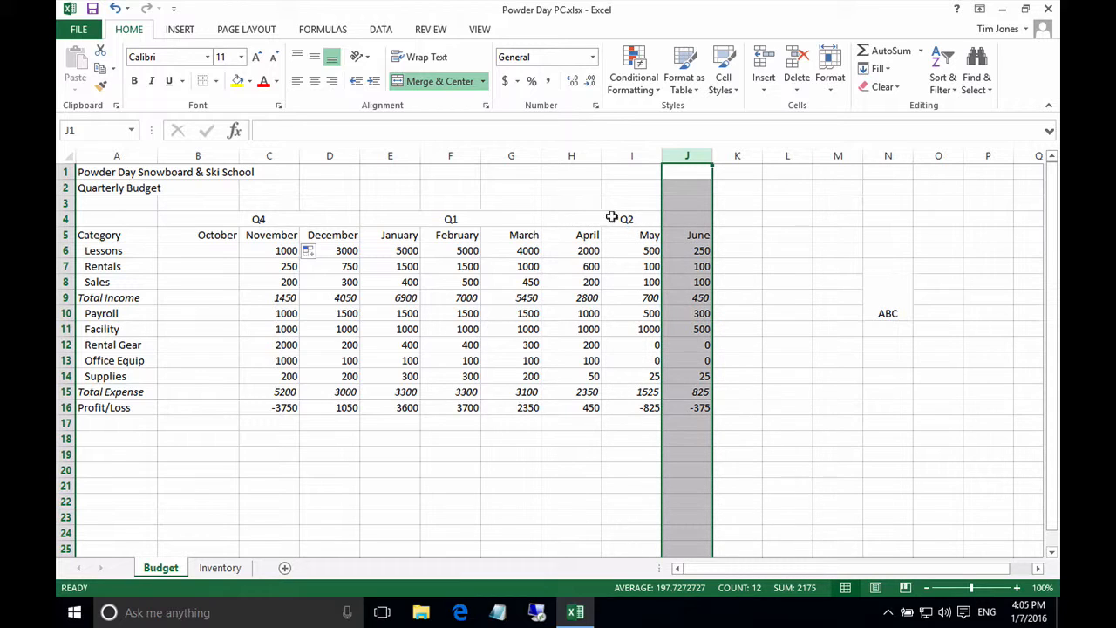
{"action": "mouse_move", "coordinate": [684, 216]}
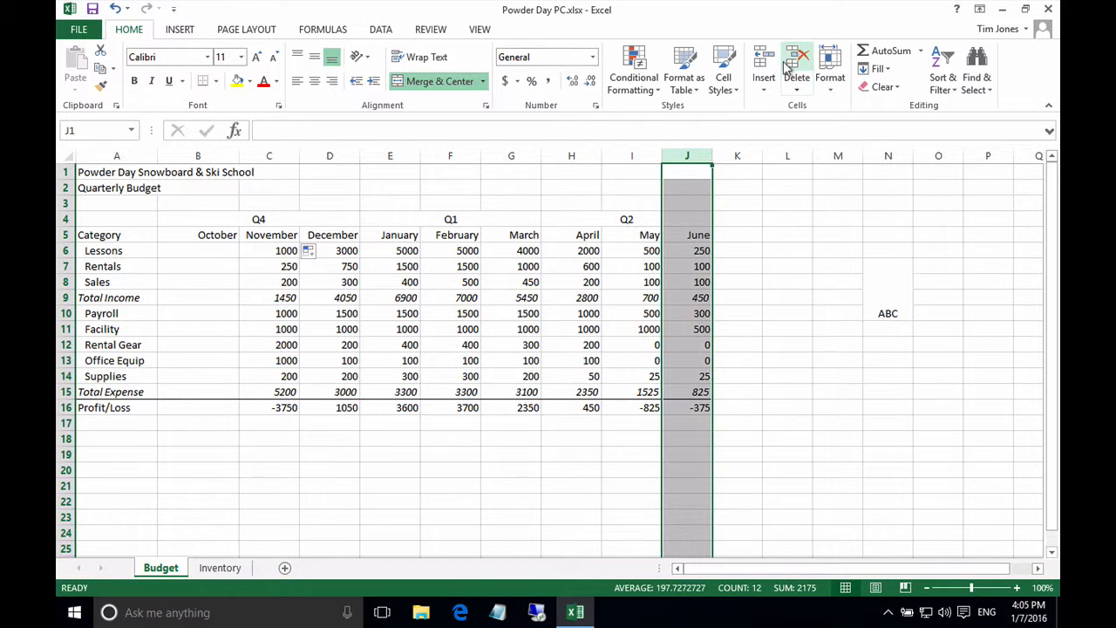
- Delete the June column so Q2 covers only April and May
{"action": "left_click", "coordinate": [796, 61]}
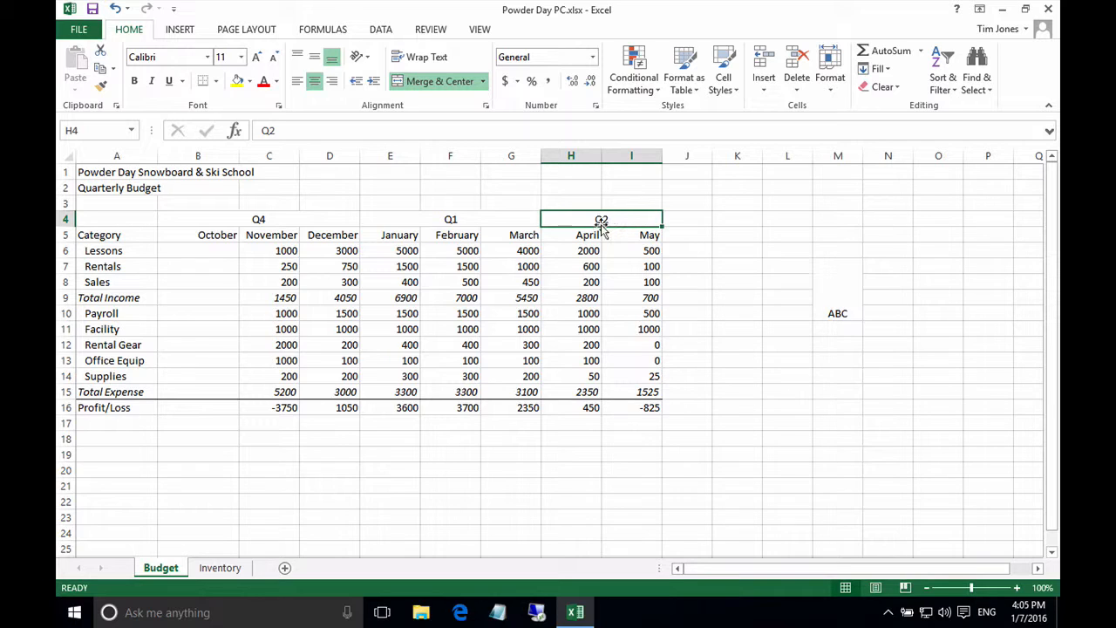
{"action": "mouse_move", "coordinate": [573, 265]}
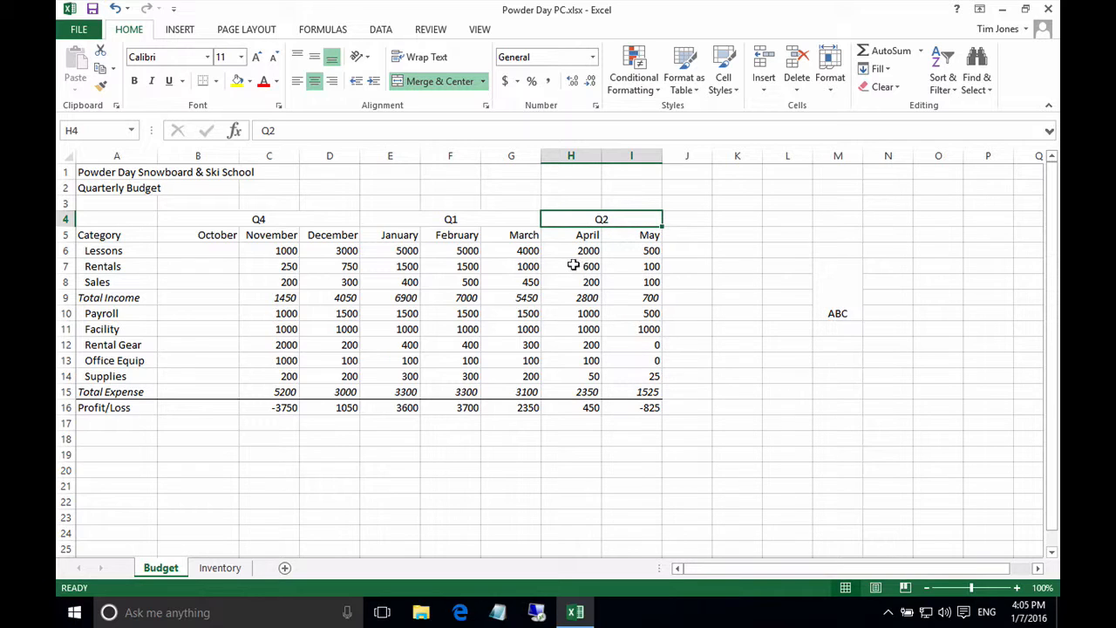
{"action": "mouse_move", "coordinate": [569, 265]}
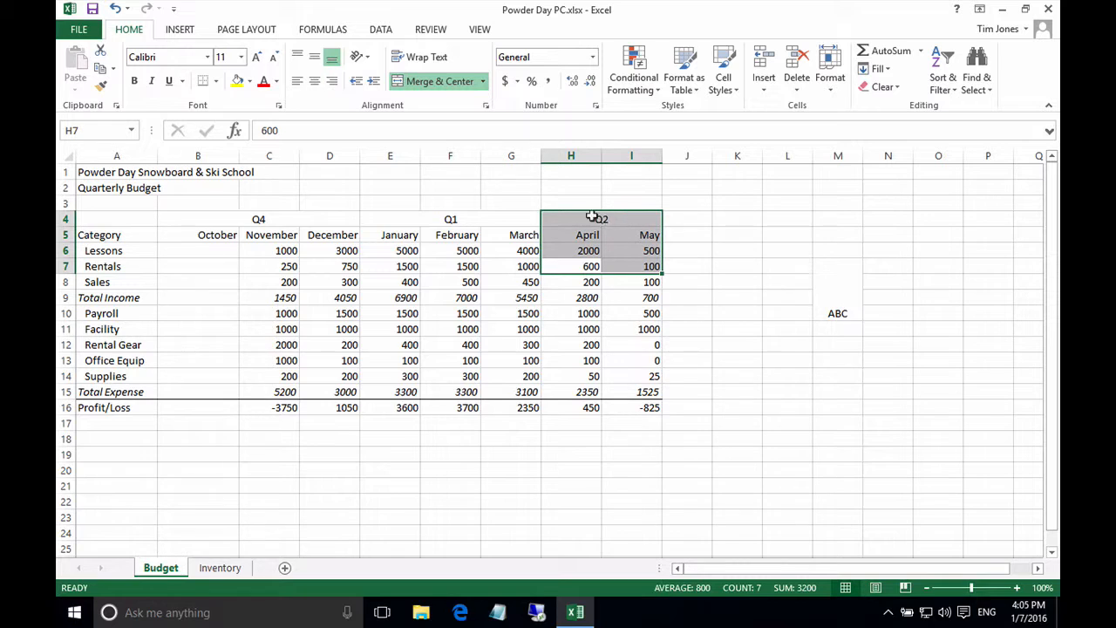
{"action": "mouse_move", "coordinate": [600, 213]}
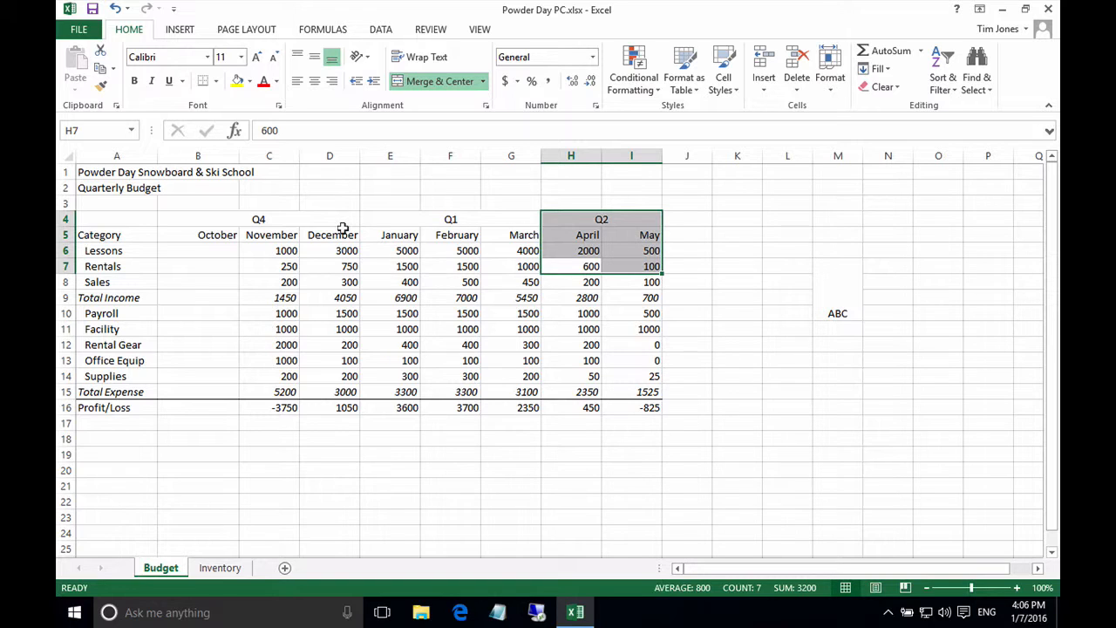
{"action": "left_click", "coordinate": [258, 218]}
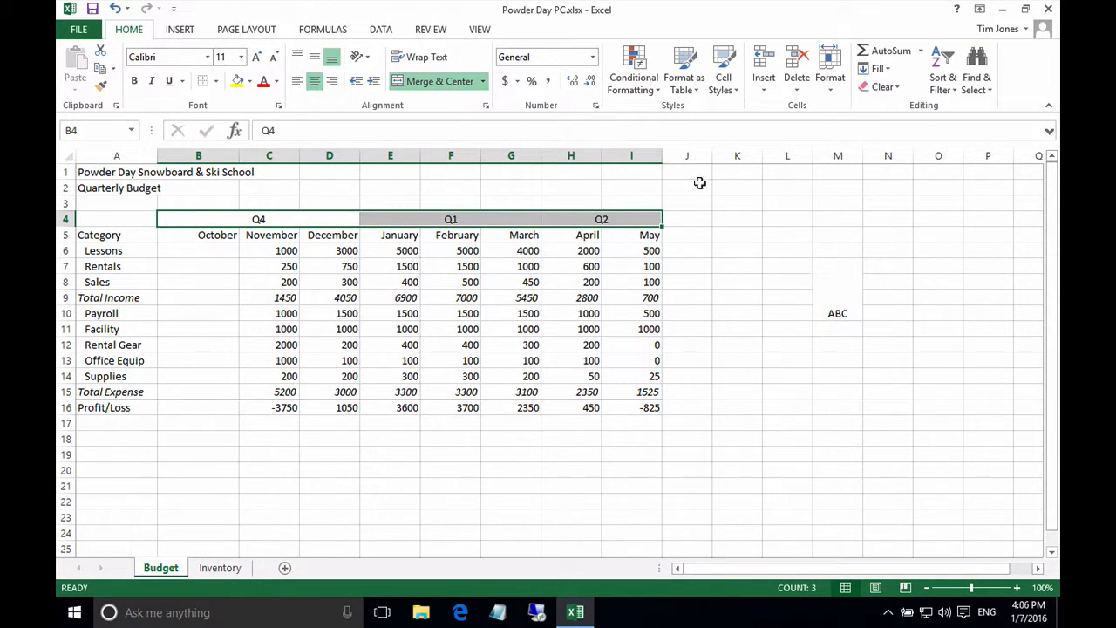
- Clear formats on B4:I4 to unmerge the quarter headings, then select B4:D4
{"action": "left_click", "coordinate": [882, 87]}
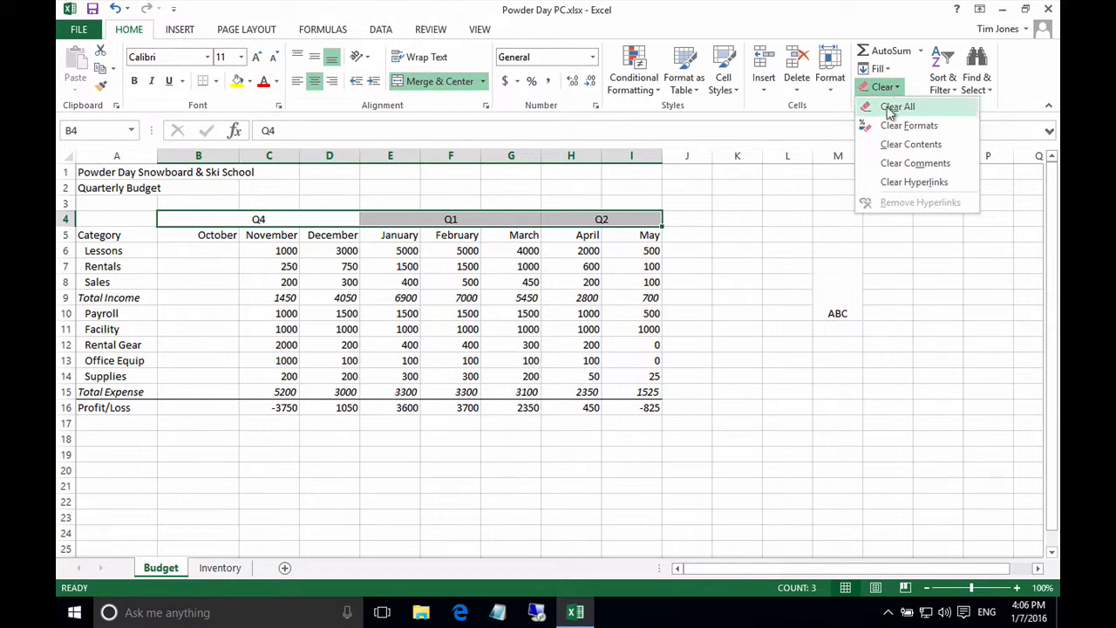
{"action": "left_click", "coordinate": [907, 126]}
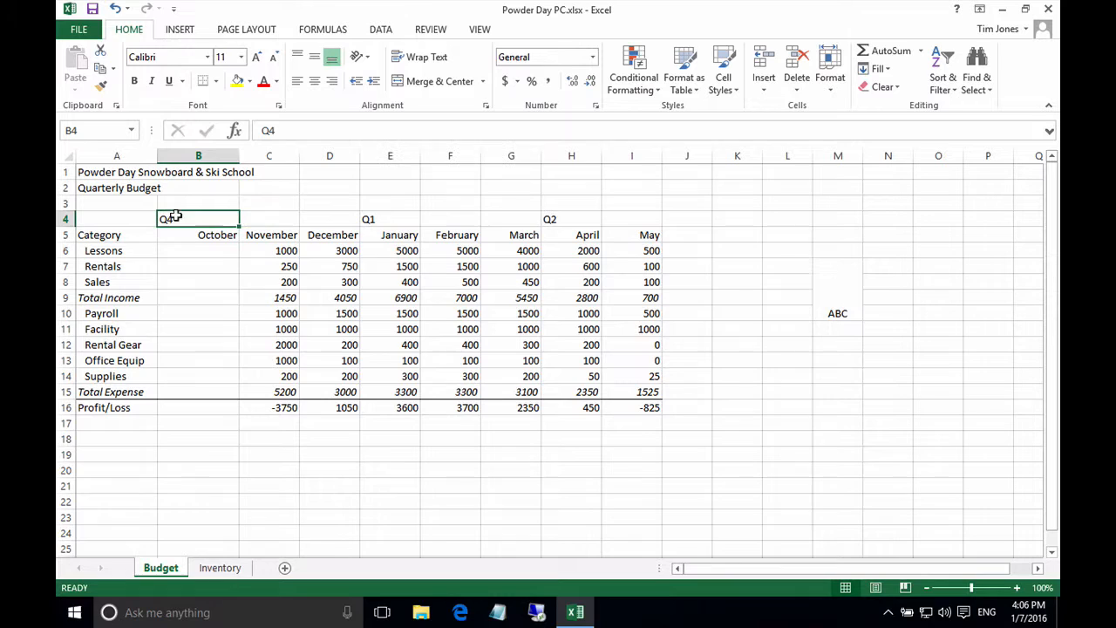
{"action": "left_click_drag", "start_coordinate": [199, 218], "coordinate": [328, 218]}
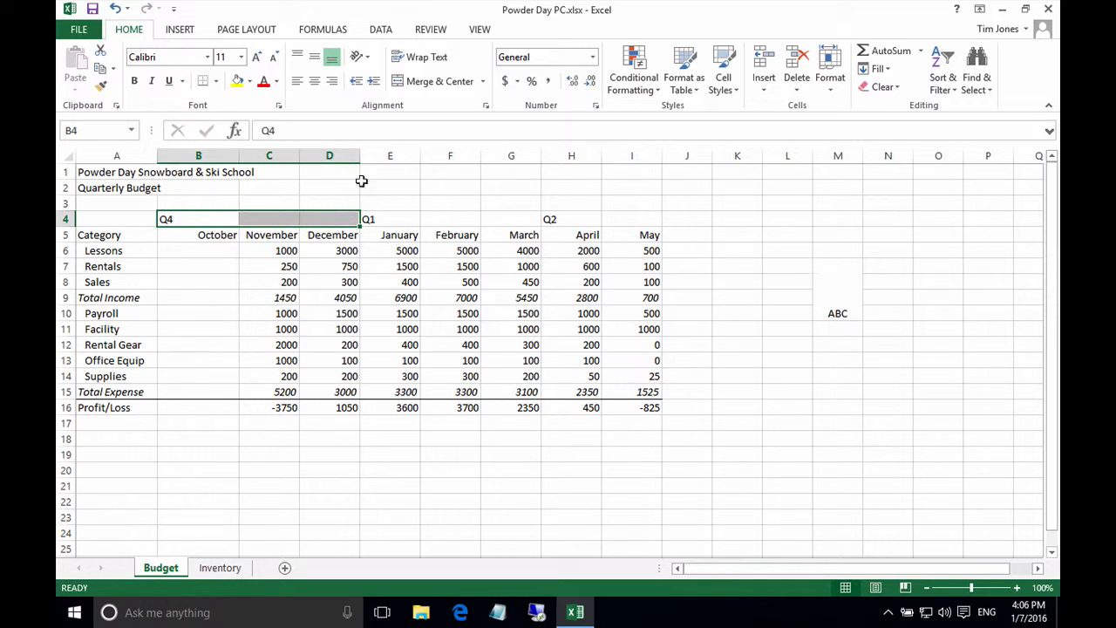
{"action": "mouse_move", "coordinate": [427, 94]}
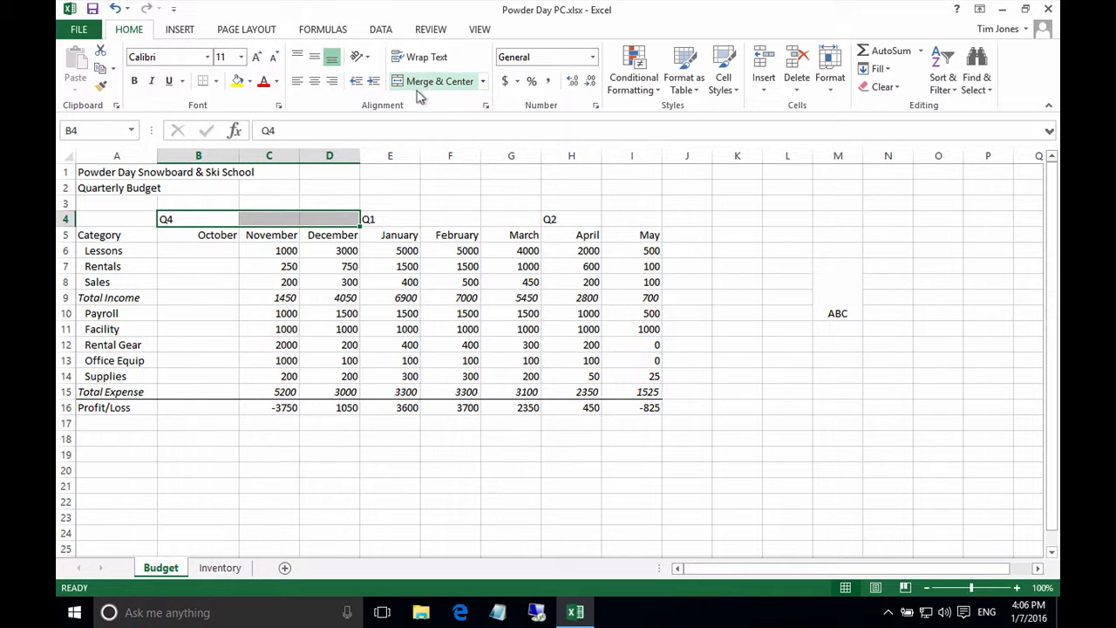
{"action": "mouse_move", "coordinate": [436, 91]}
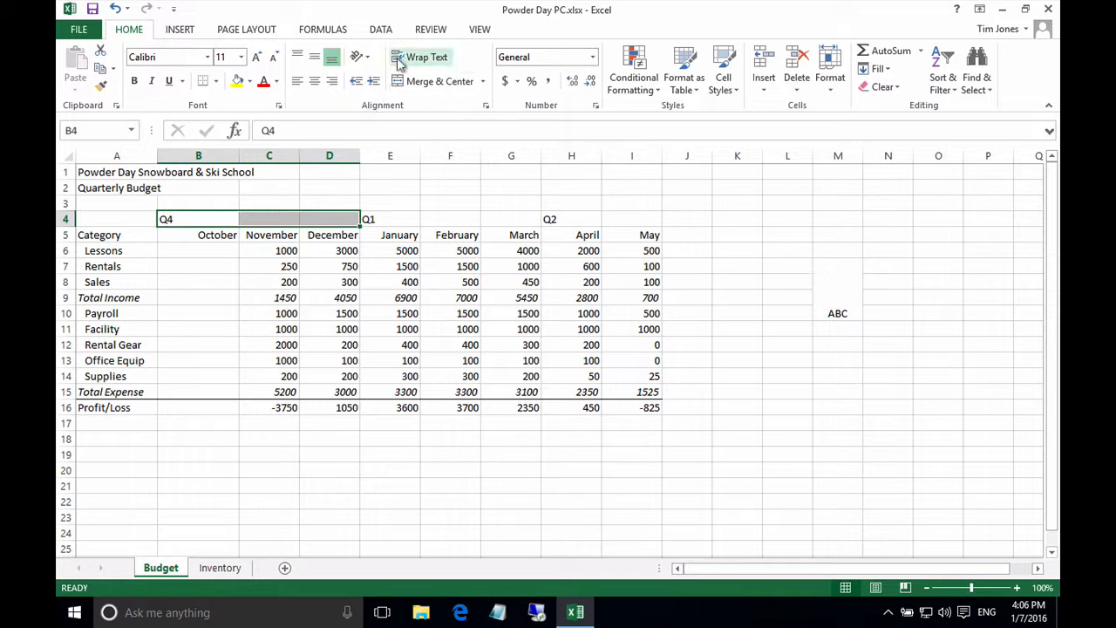
{"action": "mouse_move", "coordinate": [478, 111]}
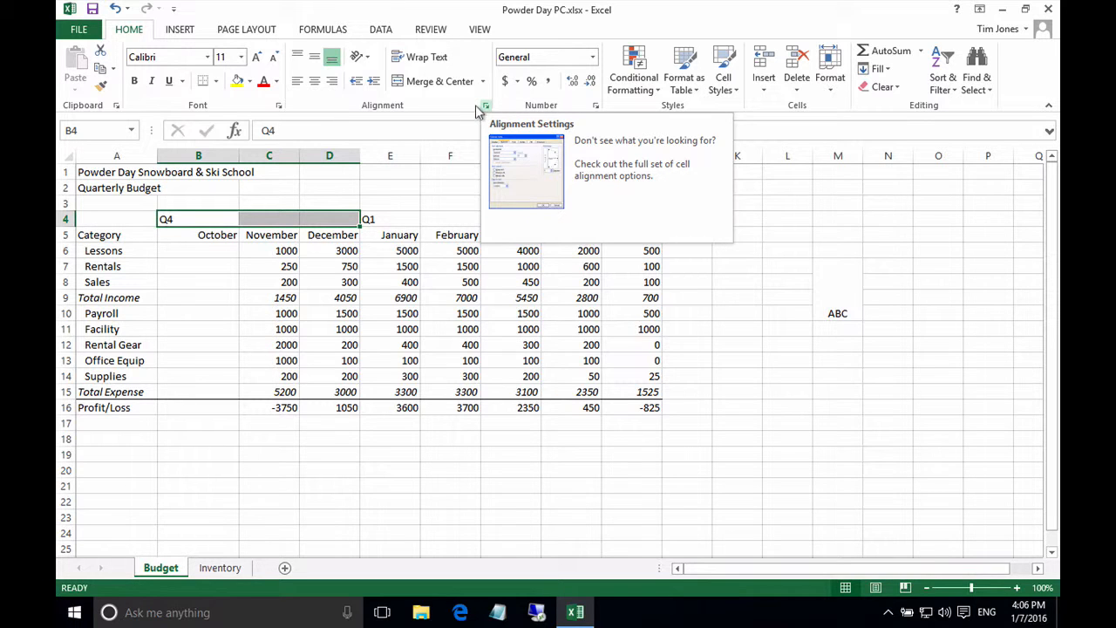
- Set horizontal alignment to Center Across Selection so Q4 spans October–December unmerged
{"action": "left_click", "coordinate": [485, 104]}
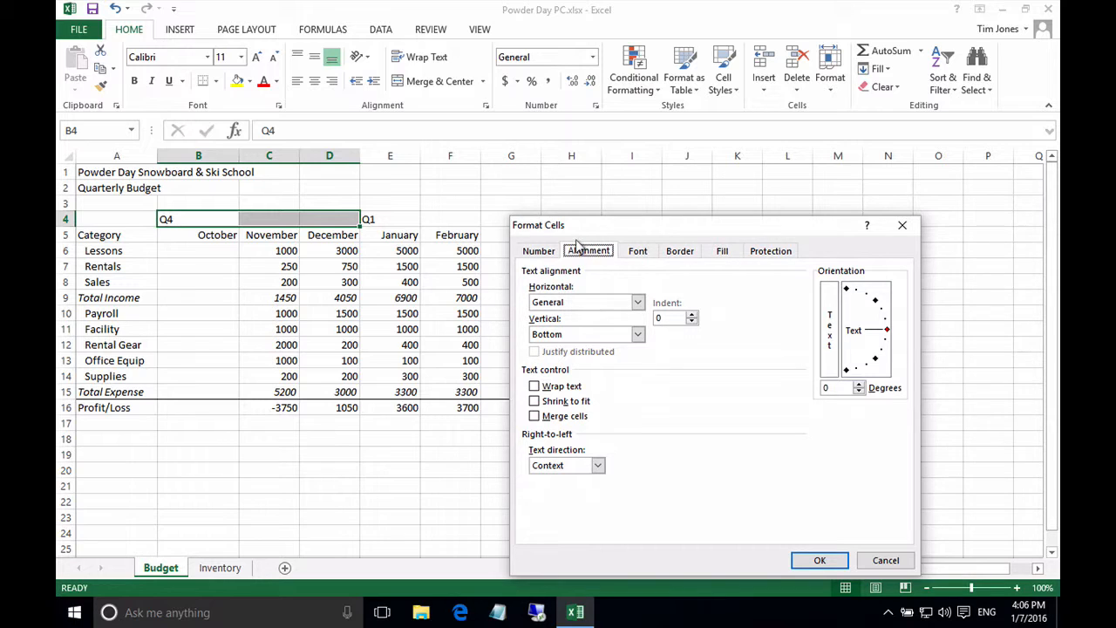
{"action": "left_click", "coordinate": [637, 302]}
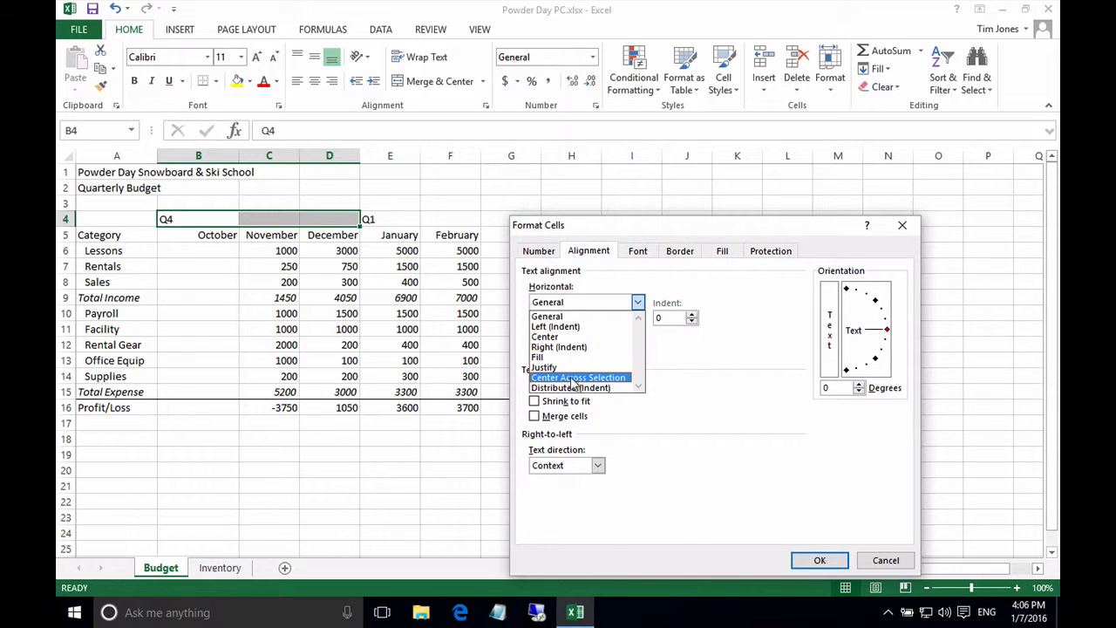
{"action": "left_click", "coordinate": [578, 377]}
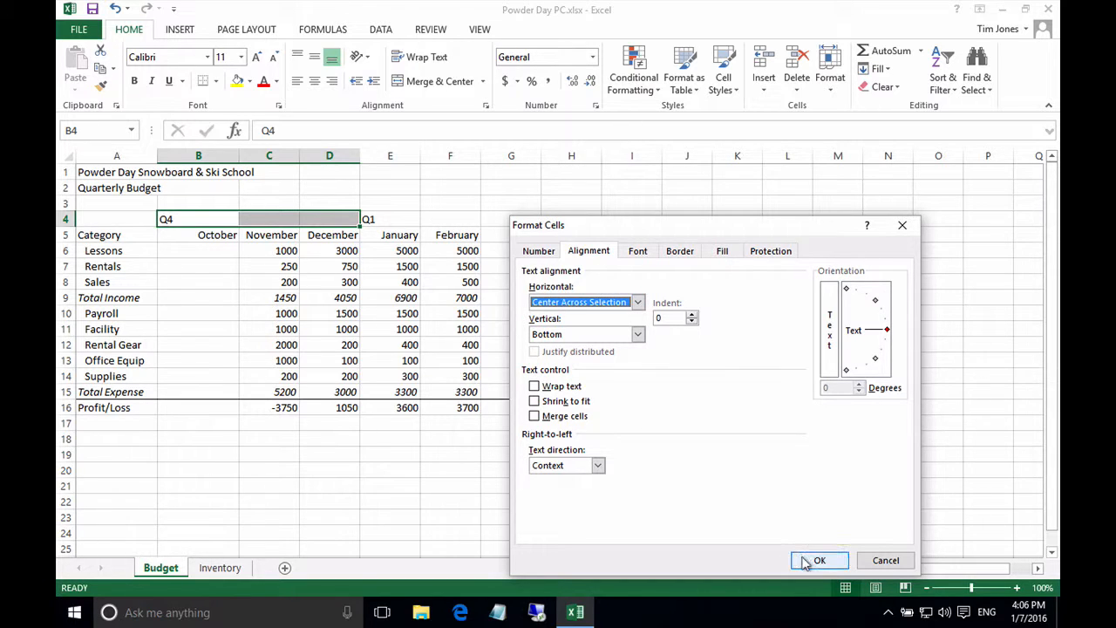
{"action": "left_click", "coordinate": [820, 560]}
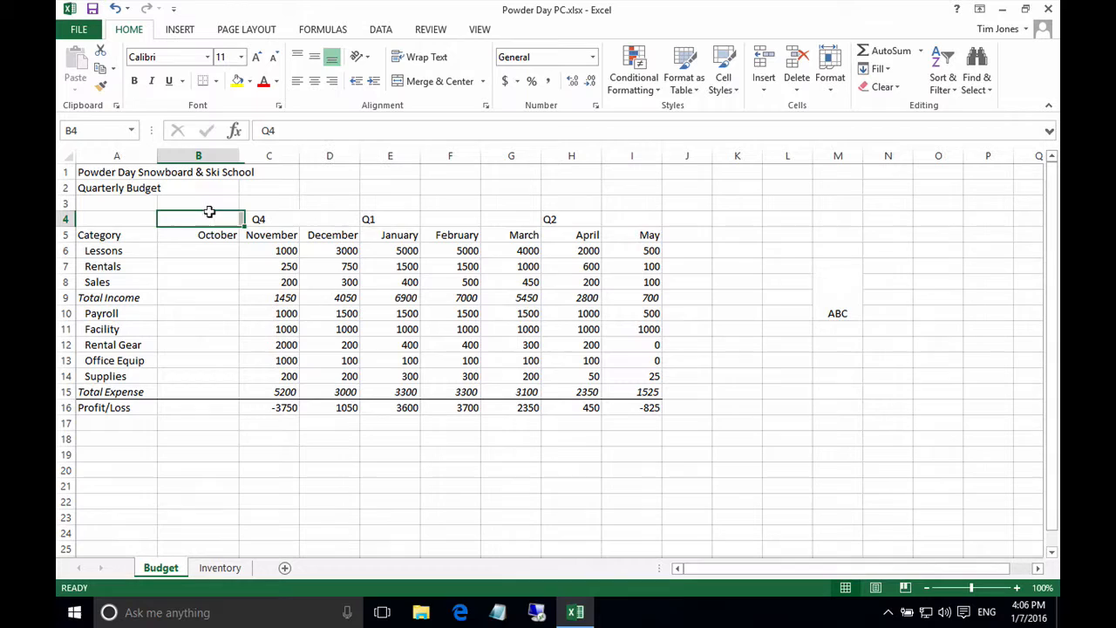
{"action": "left_click", "coordinate": [328, 218]}
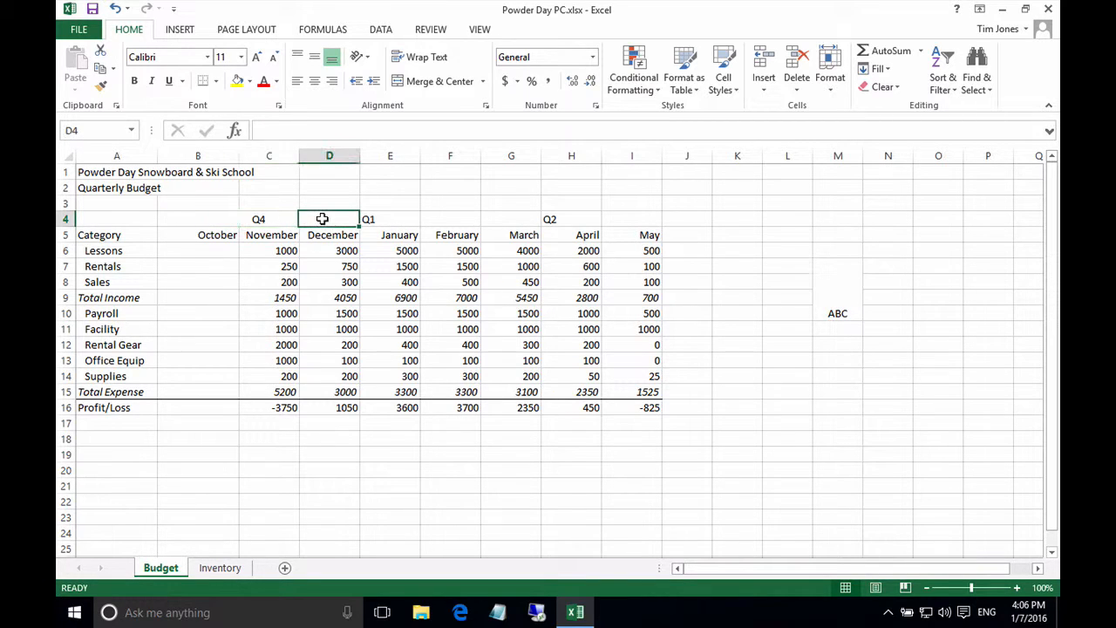
{"action": "left_click", "coordinate": [269, 218]}
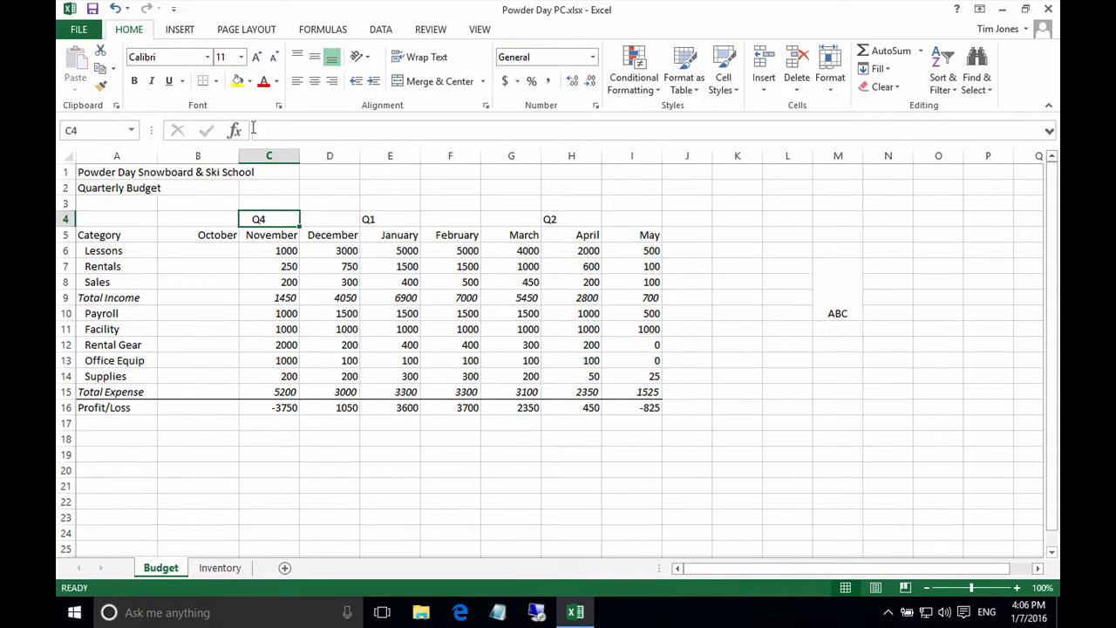
{"action": "left_click", "coordinate": [199, 218]}
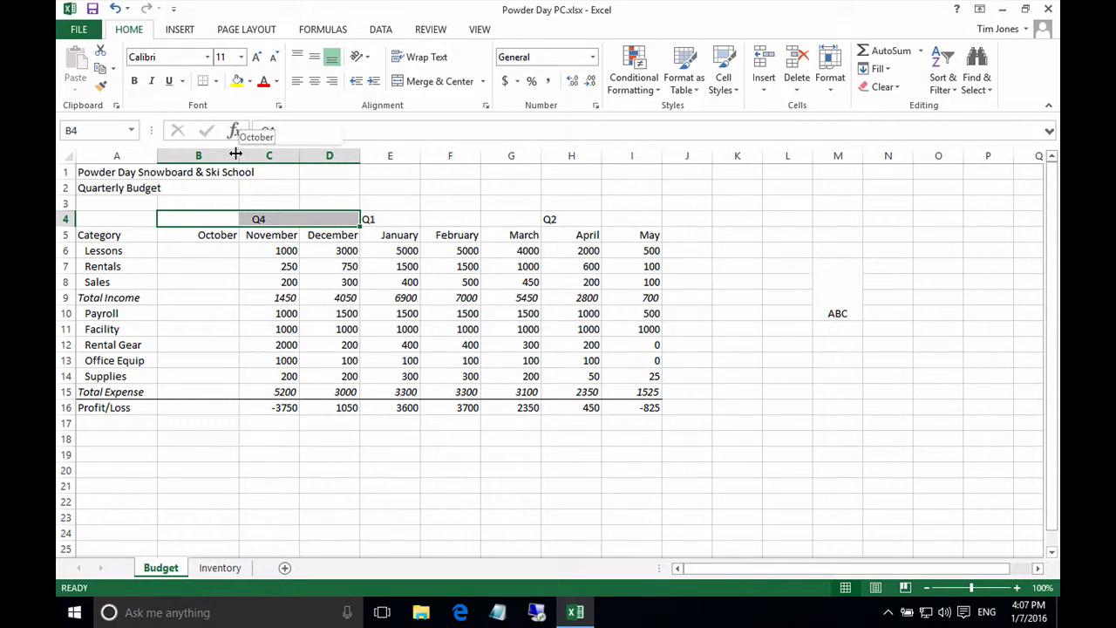
- Narrow column B by dragging its border, keeping Q4 centered across its months
{"action": "left_click_drag", "start_coordinate": [235, 155], "coordinate": [205, 156]}
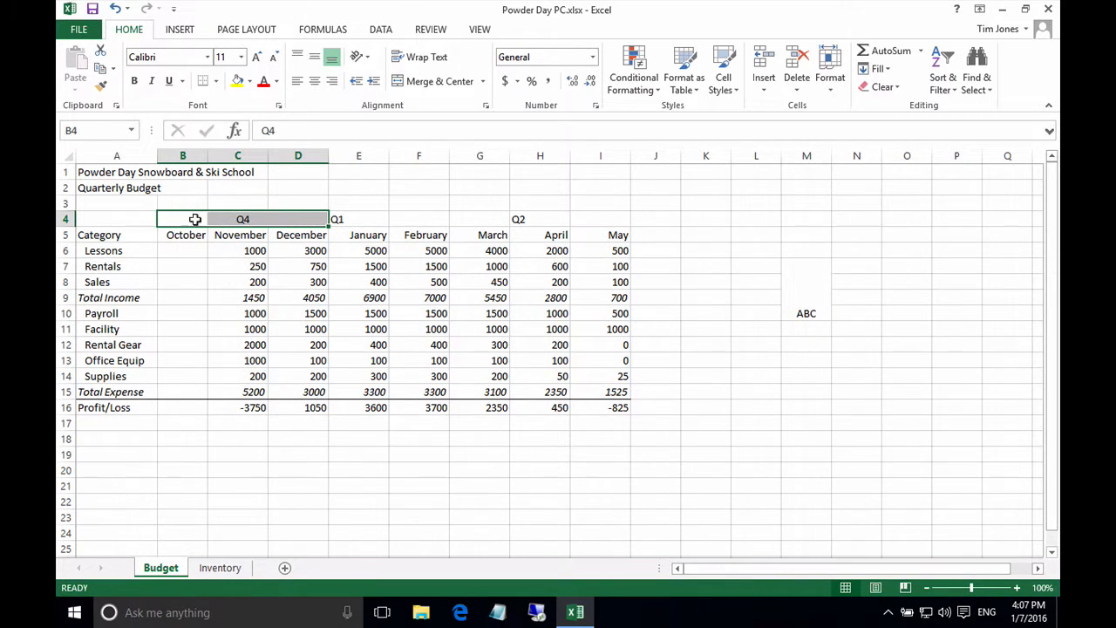
{"action": "left_click", "coordinate": [237, 220]}
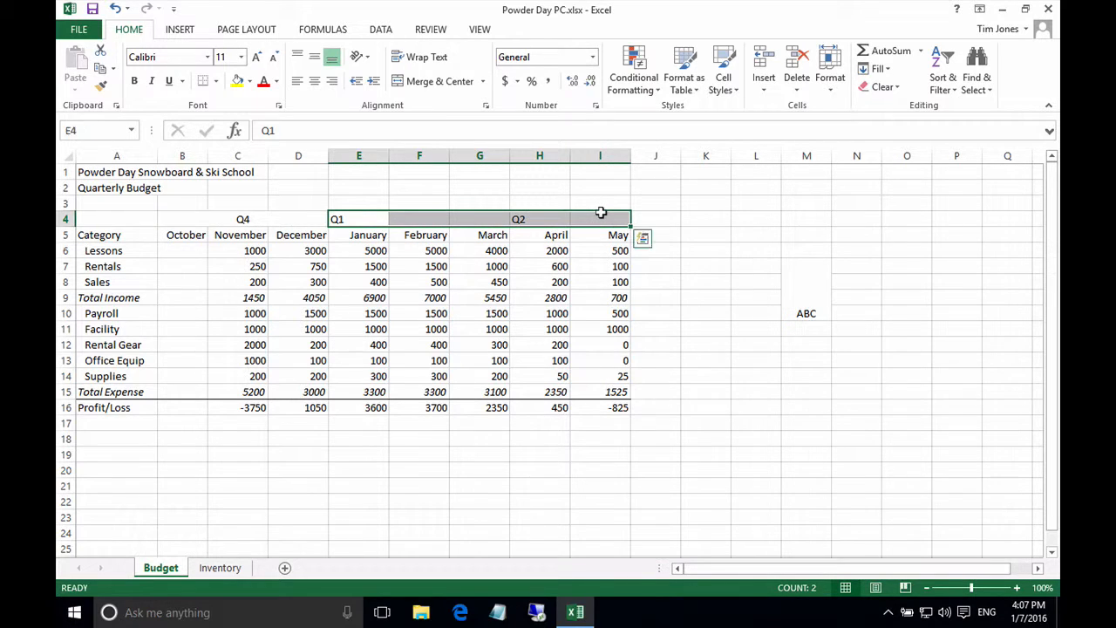
{"action": "mouse_move", "coordinate": [518, 225]}
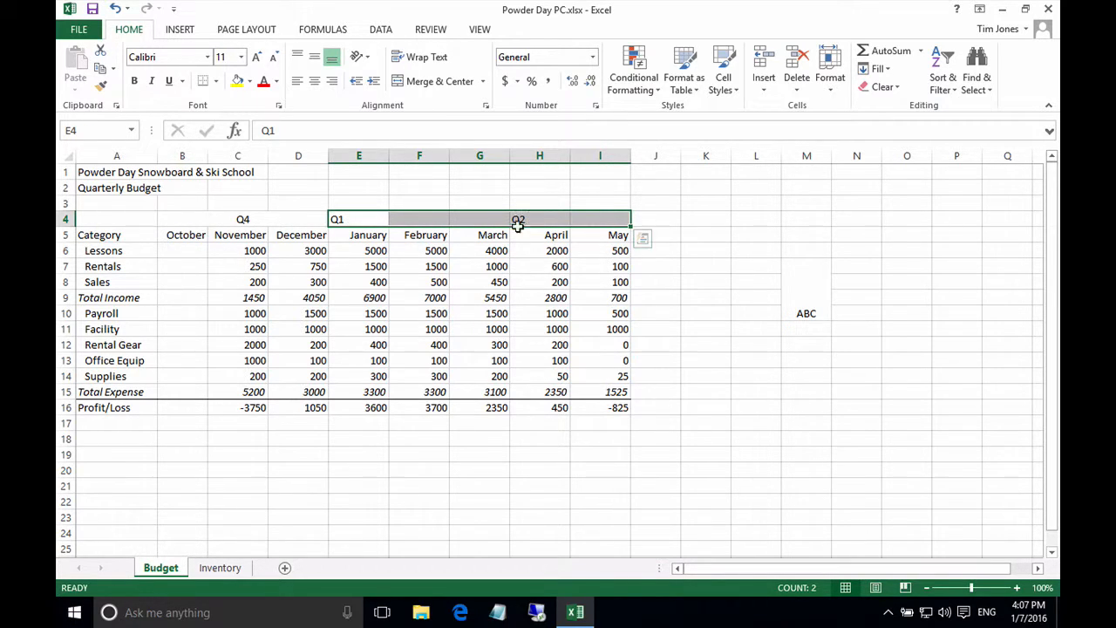
{"action": "mouse_move", "coordinate": [588, 217]}
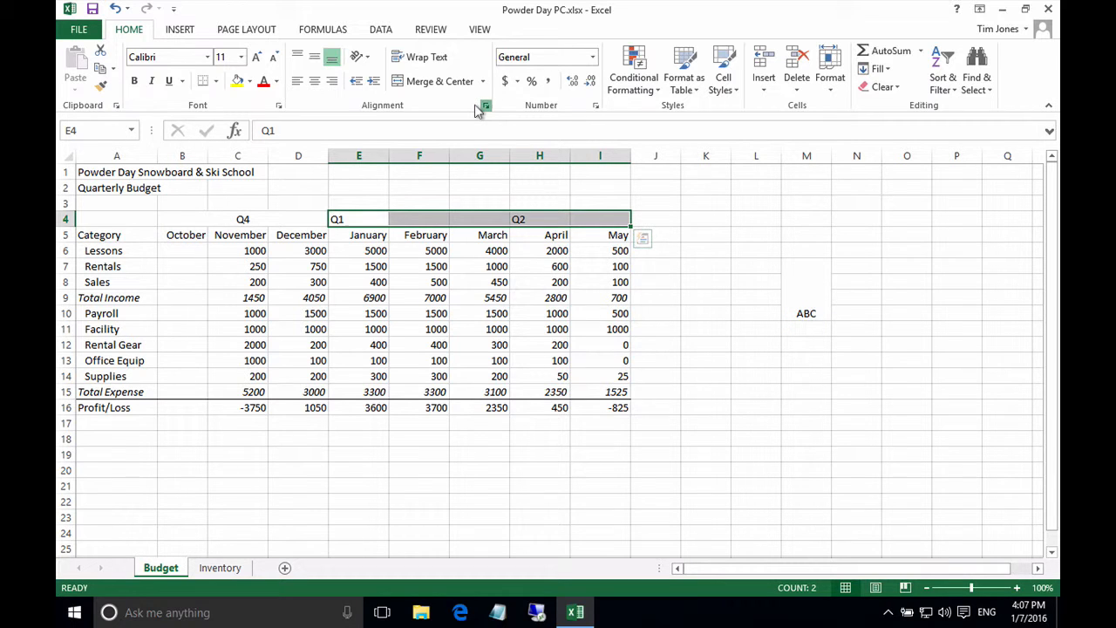
- Apply Center Across Selection to E4:I4 so Q1 and Q2 center over their months unmerged
{"action": "left_click", "coordinate": [485, 105]}
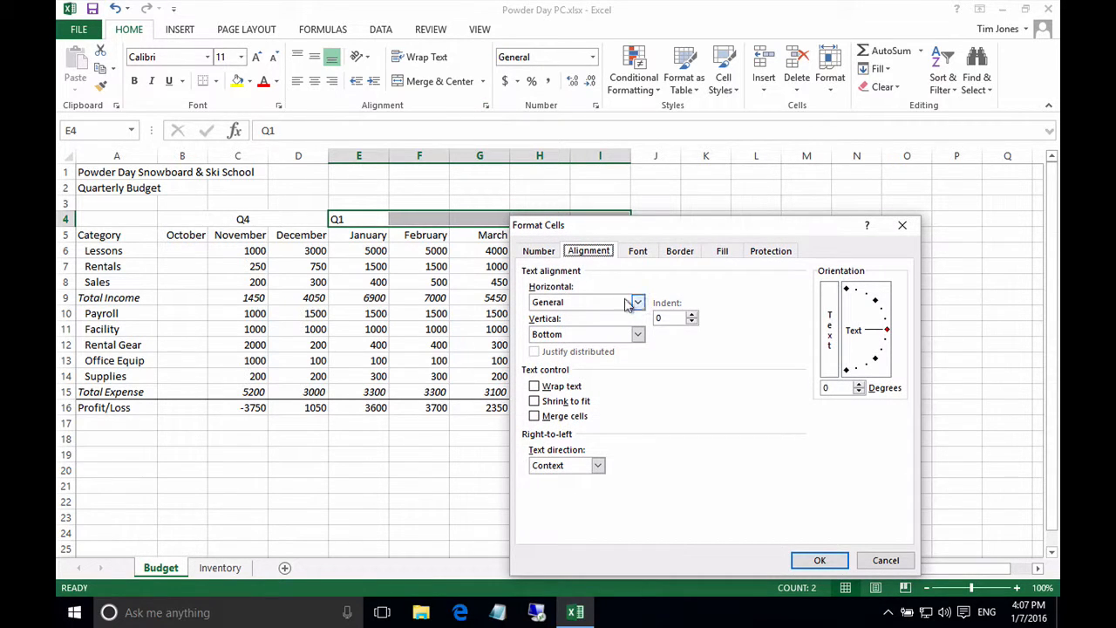
{"action": "left_click", "coordinate": [636, 302]}
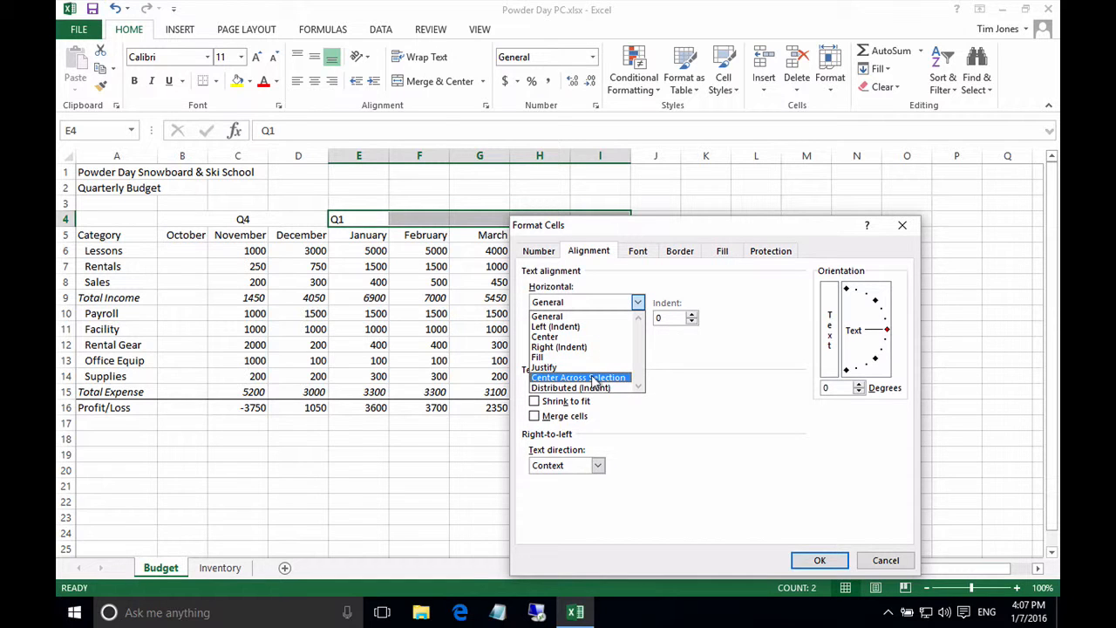
{"action": "left_click", "coordinate": [580, 377]}
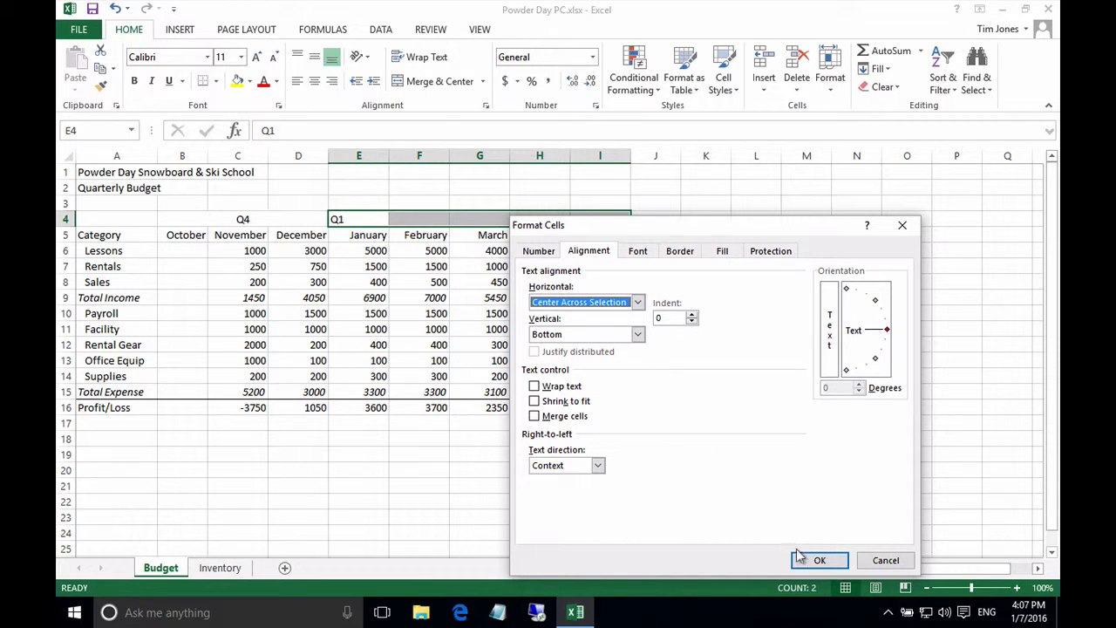
{"action": "left_click", "coordinate": [820, 560]}
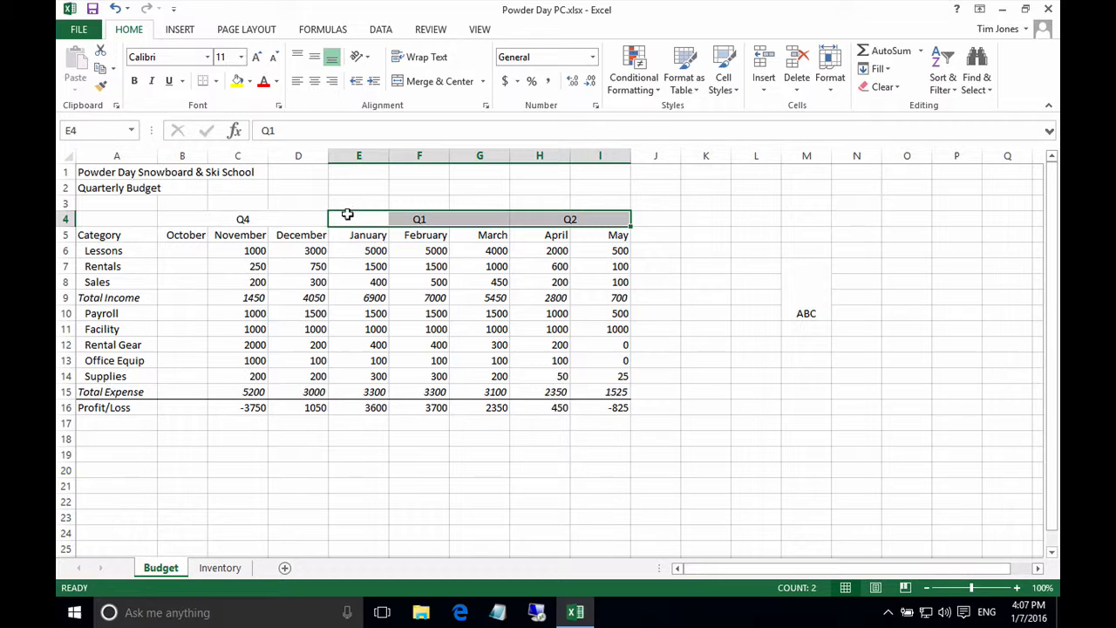
{"action": "left_click", "coordinate": [360, 220]}
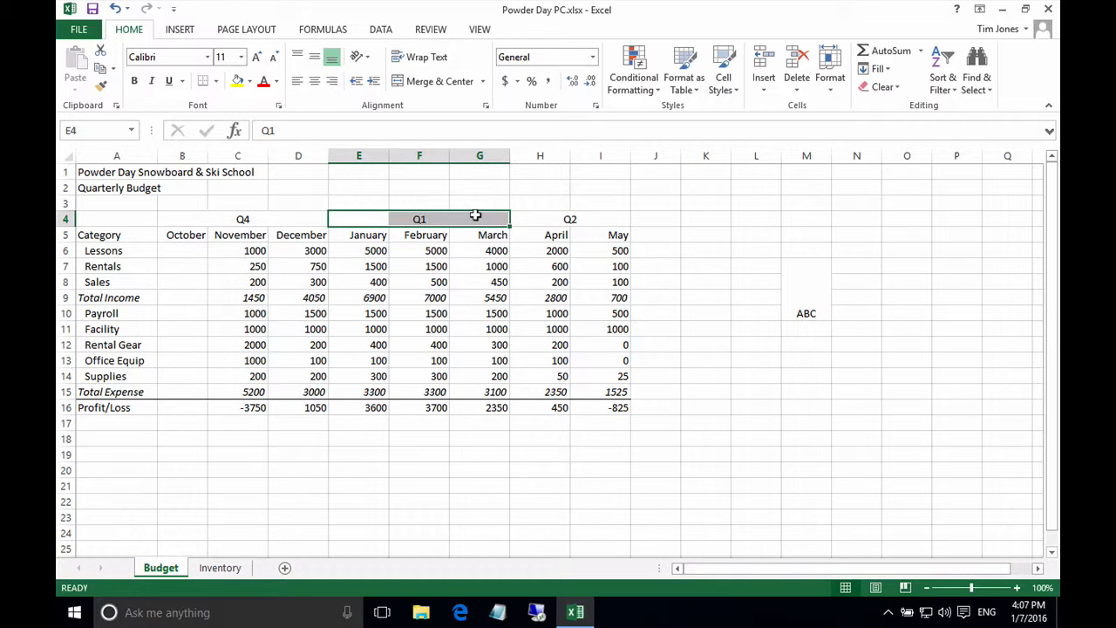
{"action": "left_click", "coordinate": [539, 218]}
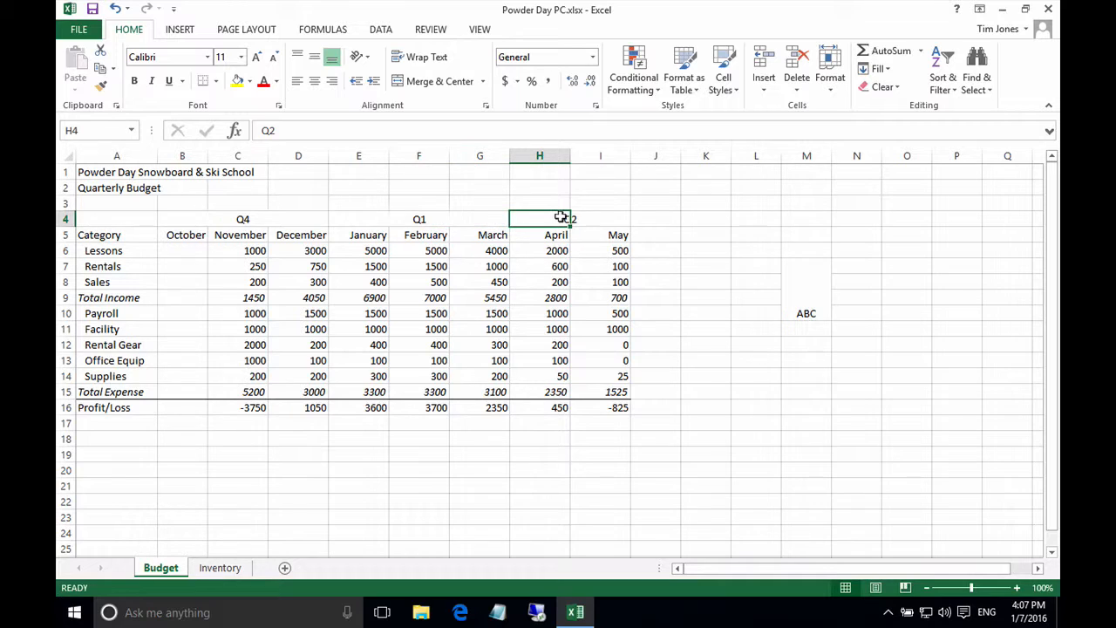
{"action": "mouse_move", "coordinate": [608, 217]}
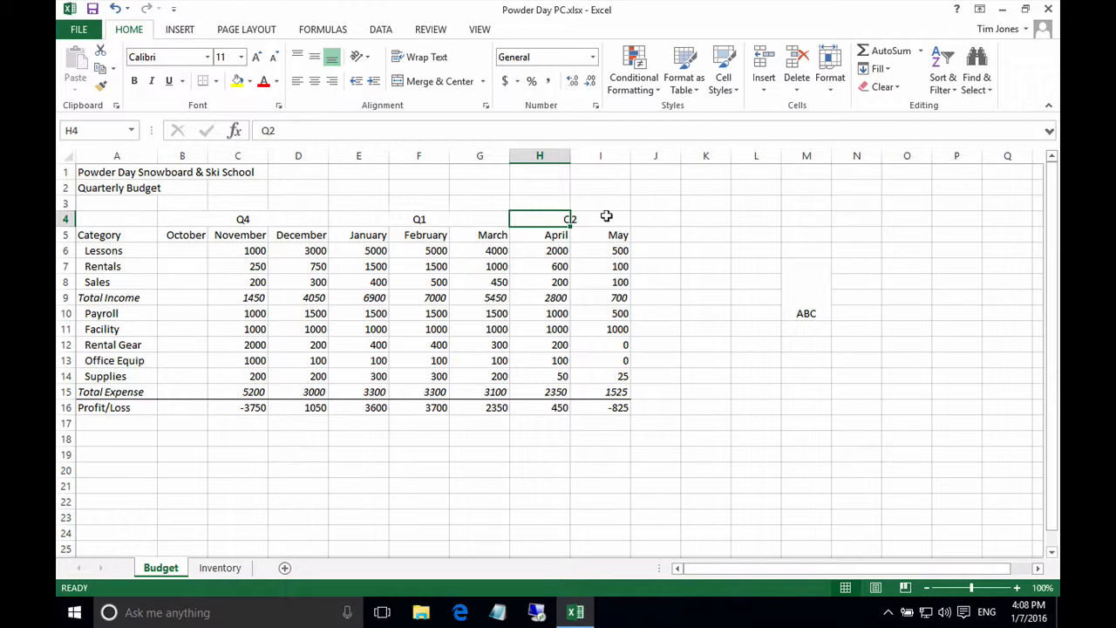
{"action": "mouse_move", "coordinate": [281, 166]}
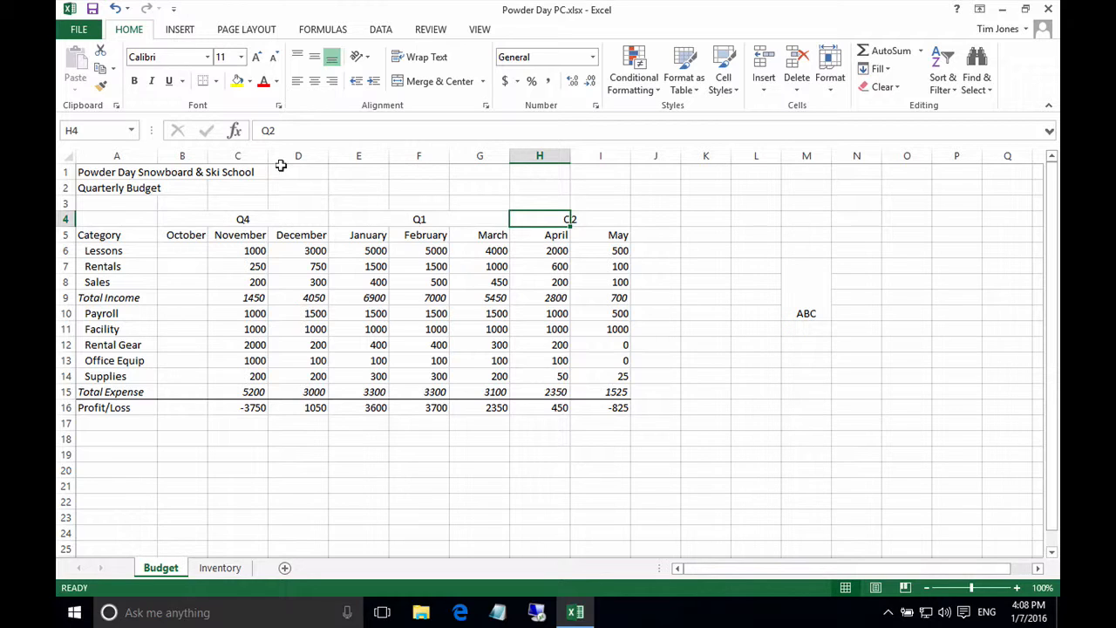
{"action": "left_click", "coordinate": [115, 173]}
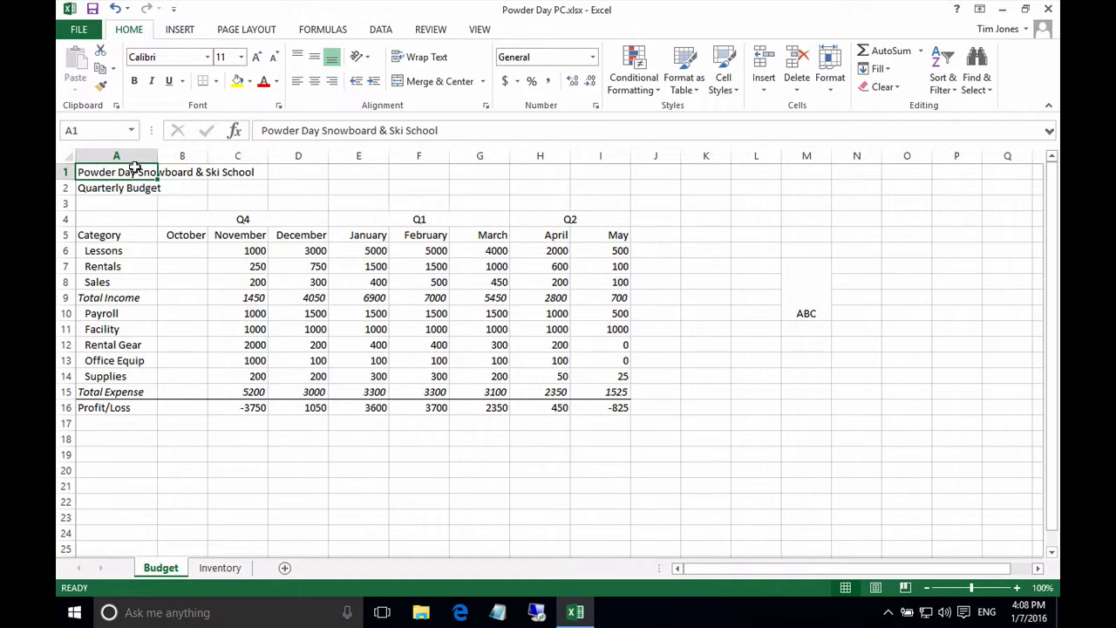
{"action": "mouse_move", "coordinate": [178, 216]}
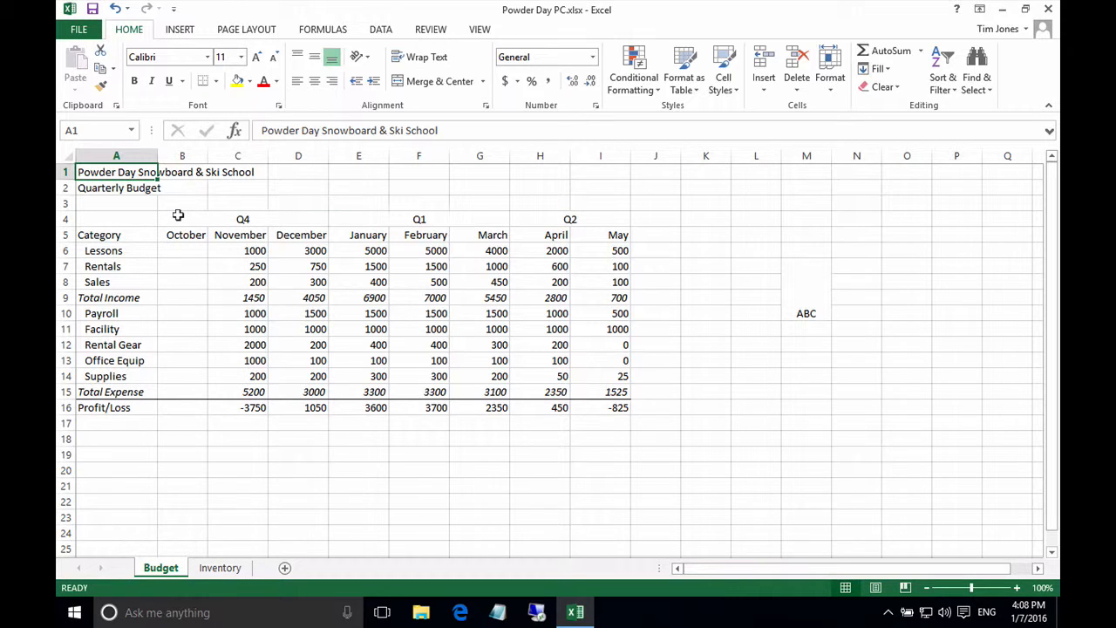
{"action": "left_click_drag", "start_coordinate": [182, 219], "coordinate": [297, 220]}
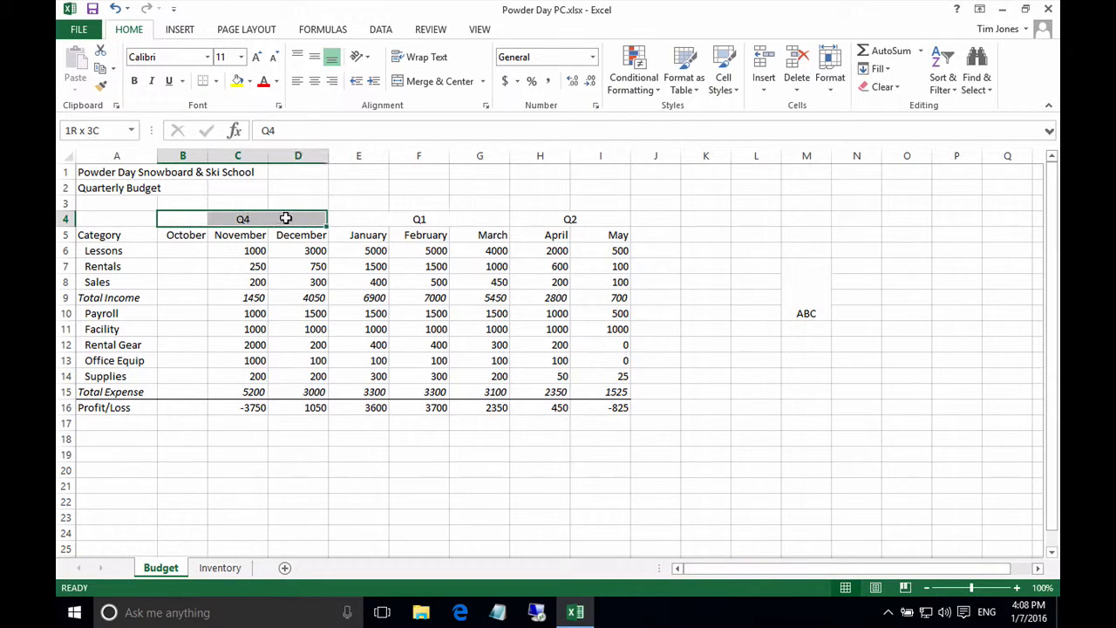